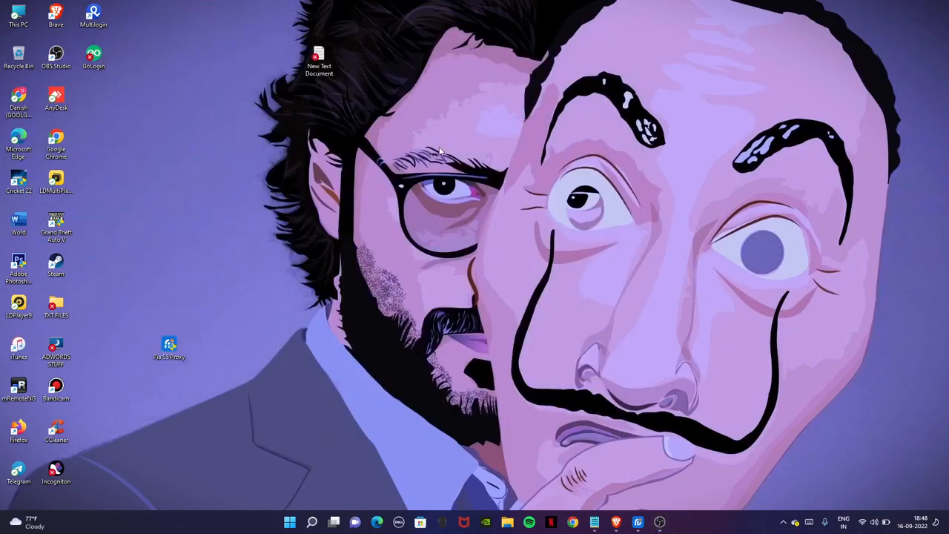
{"action": "mouse_move", "coordinate": [236, 152]}
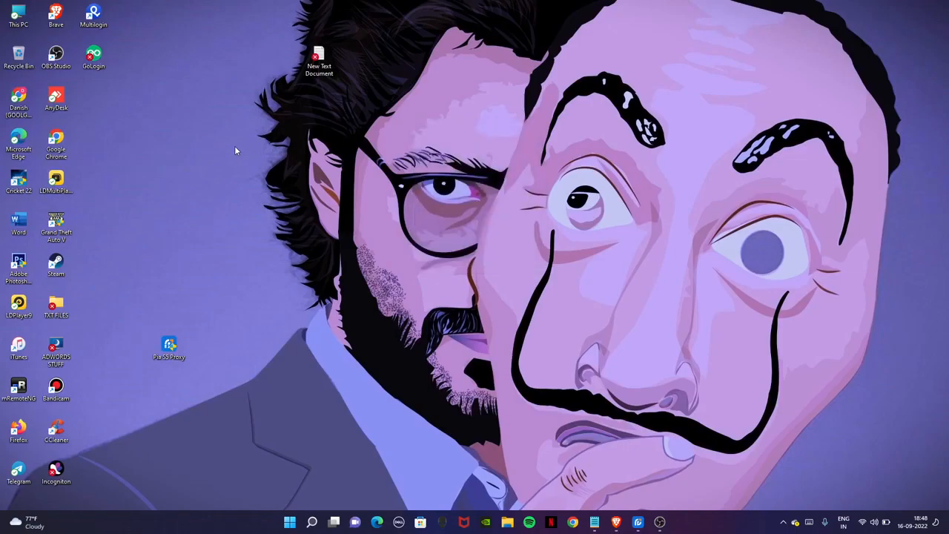
{"action": "mouse_move", "coordinate": [276, 187]}
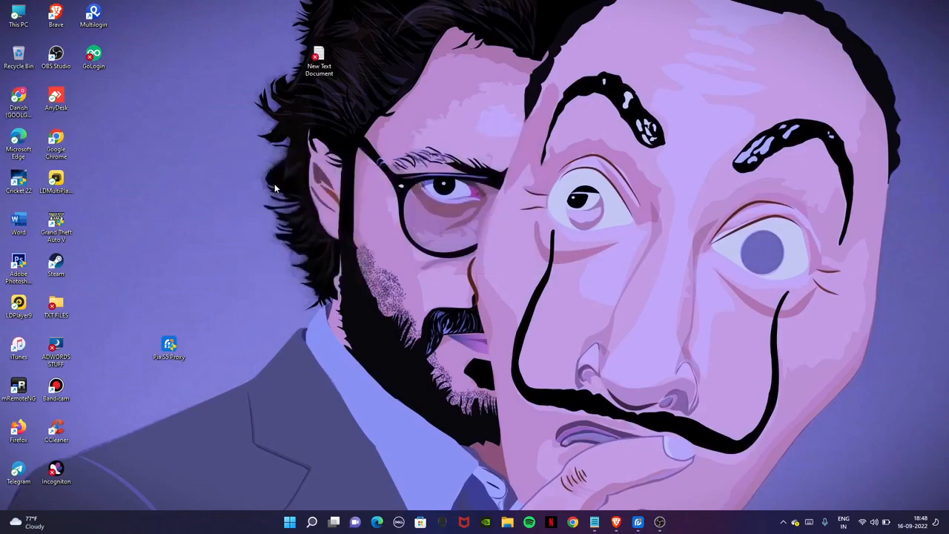
{"action": "mouse_move", "coordinate": [205, 136]}
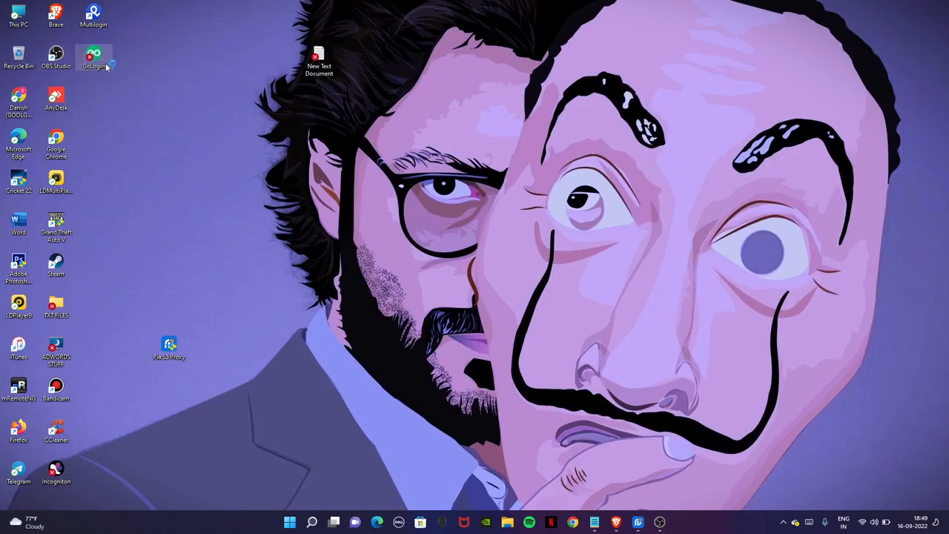
Launch the GoLogin app from its desktop shortcut to reach the login window
{"action": "double_click", "coordinate": [93, 56]}
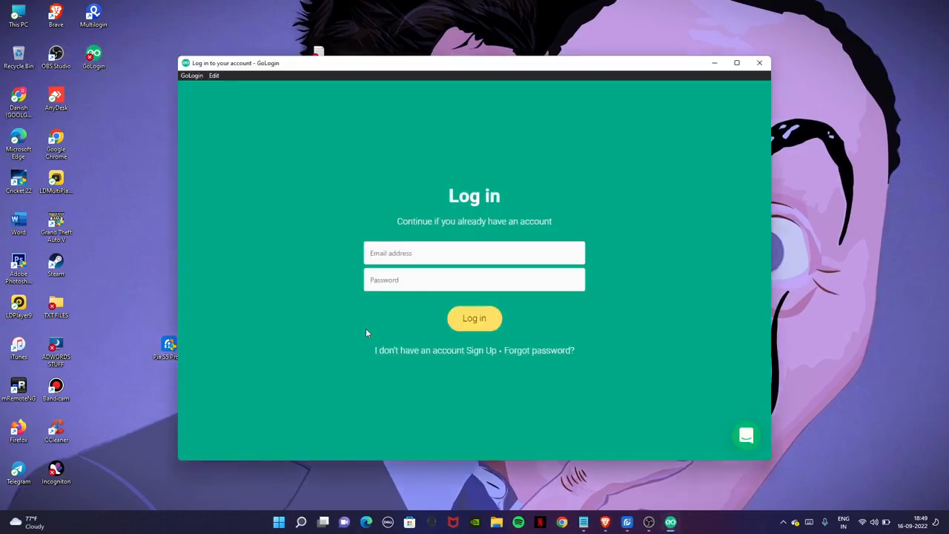
{"action": "mouse_move", "coordinate": [445, 332]}
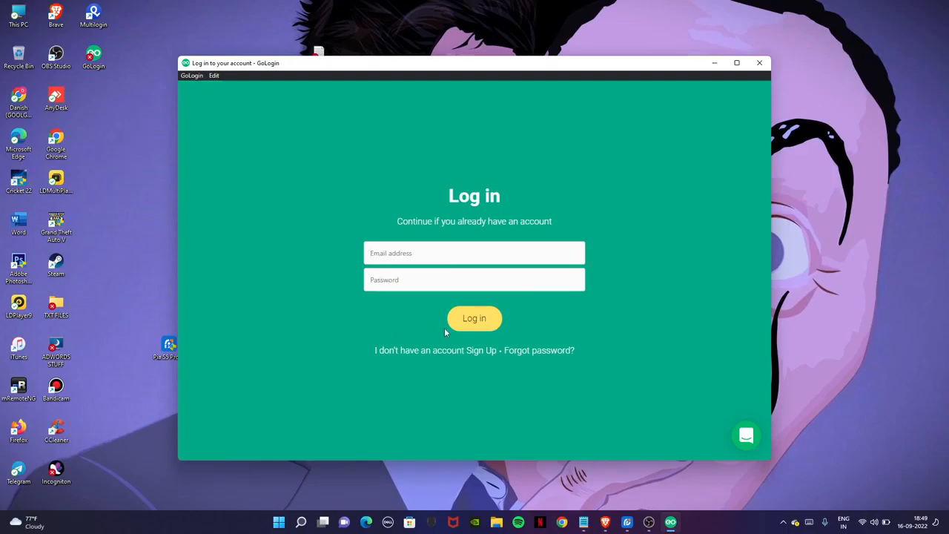
{"action": "mouse_move", "coordinate": [427, 353]}
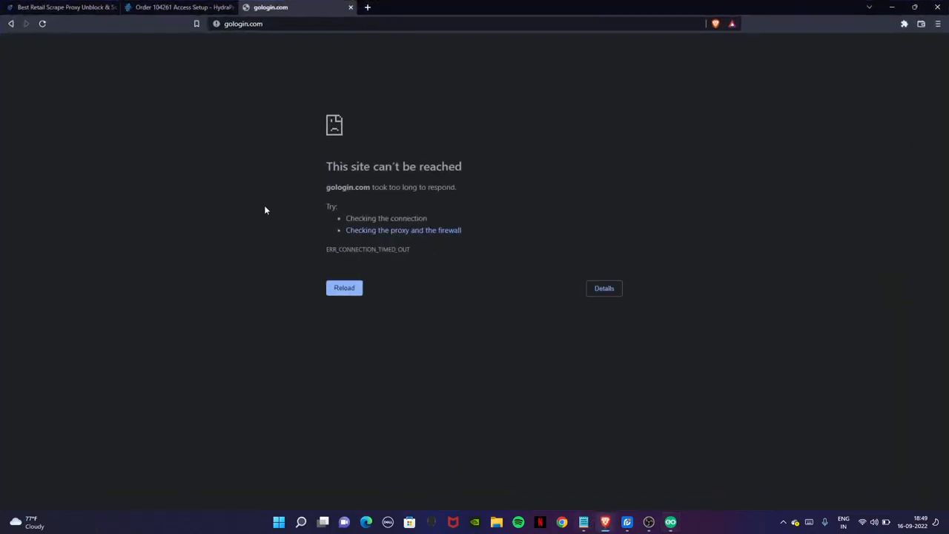
Search 'temp' in Chrome and open the Temp Mail disposable email site
{"action": "type", "text": "temp+mail&oq=temp+mail&aqs=chrome..69i57j69i60.3948j0j1&sourceid=chrome&ie=UTF-8"}
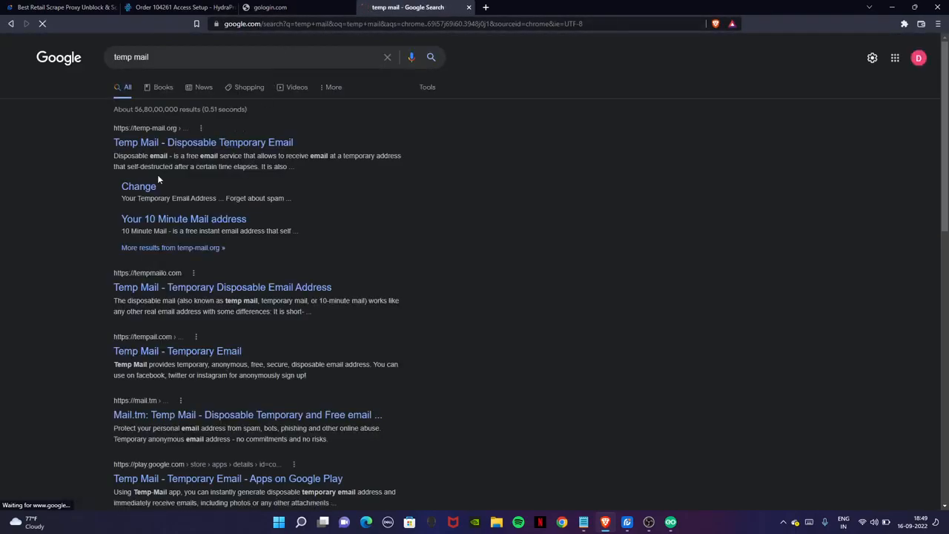
{"action": "left_click", "coordinate": [202, 142]}
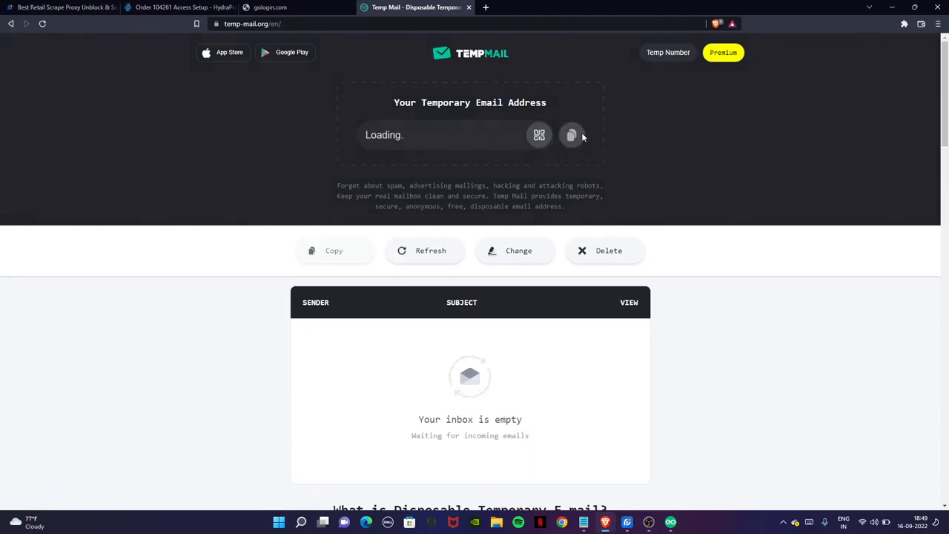
{"action": "mouse_move", "coordinate": [571, 133]}
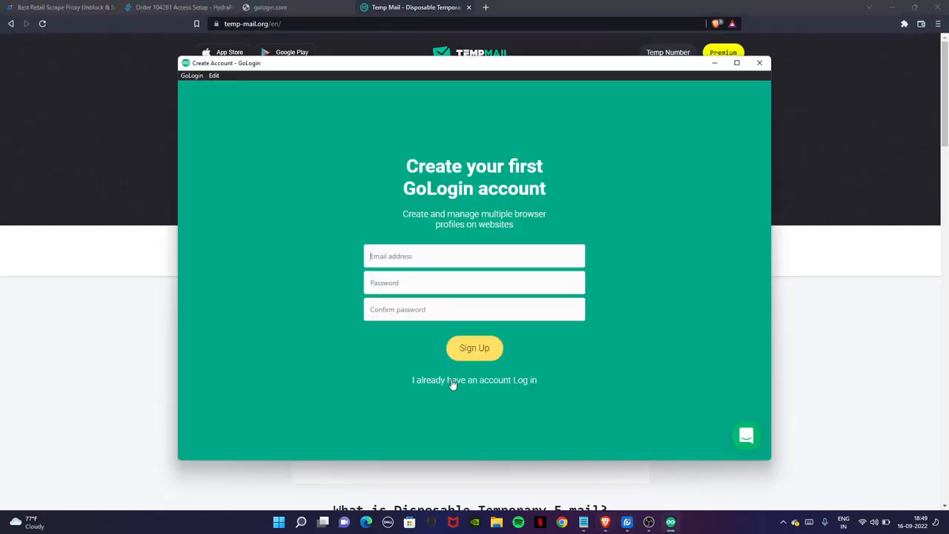
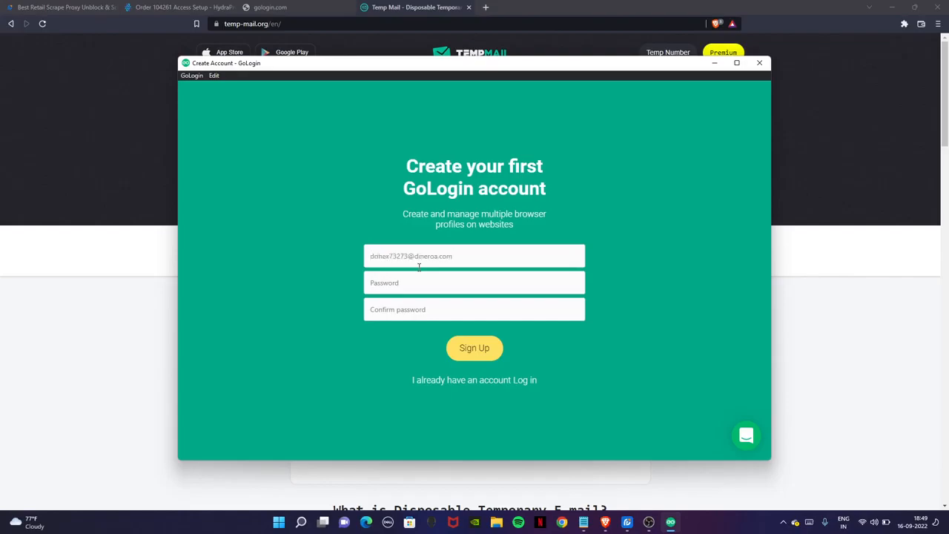
{"action": "type", "text": "••••"}
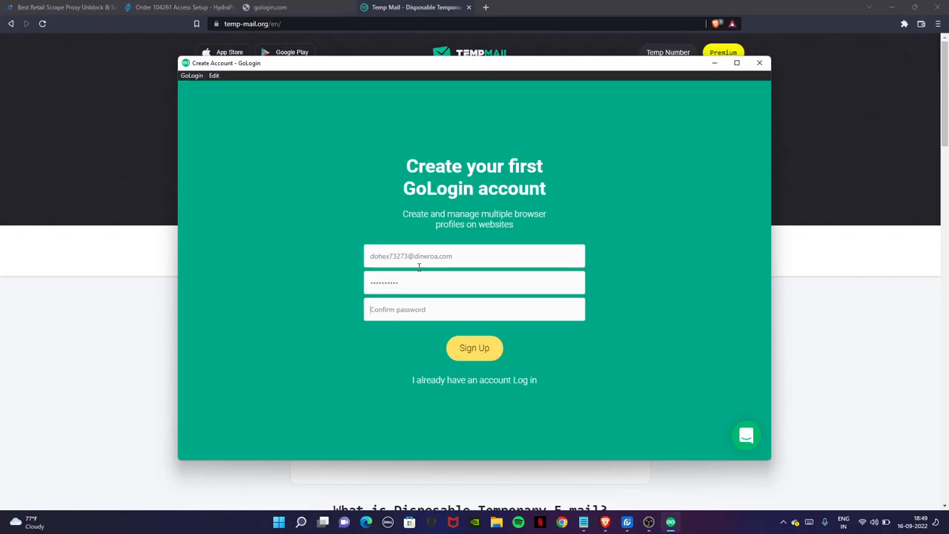
{"action": "type", "text": "••••"}
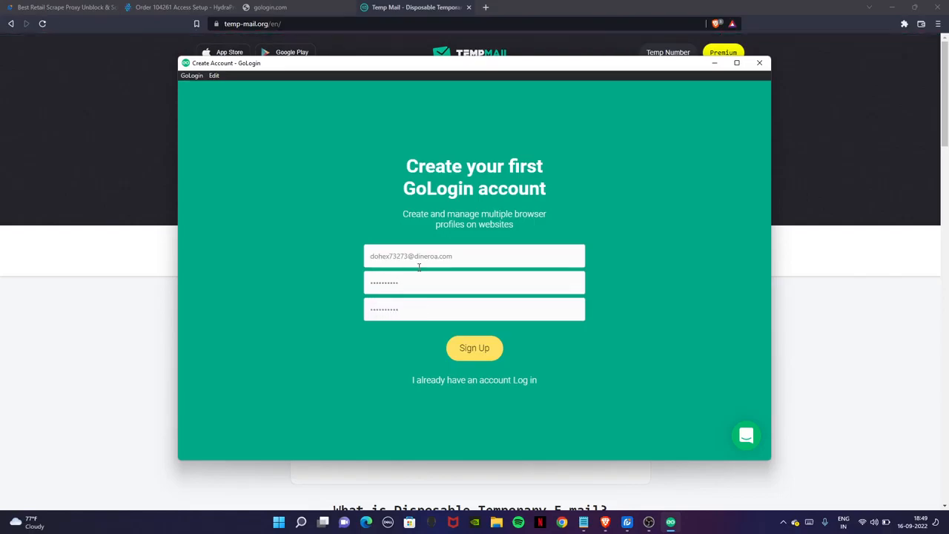
{"action": "left_click", "coordinate": [475, 347]}
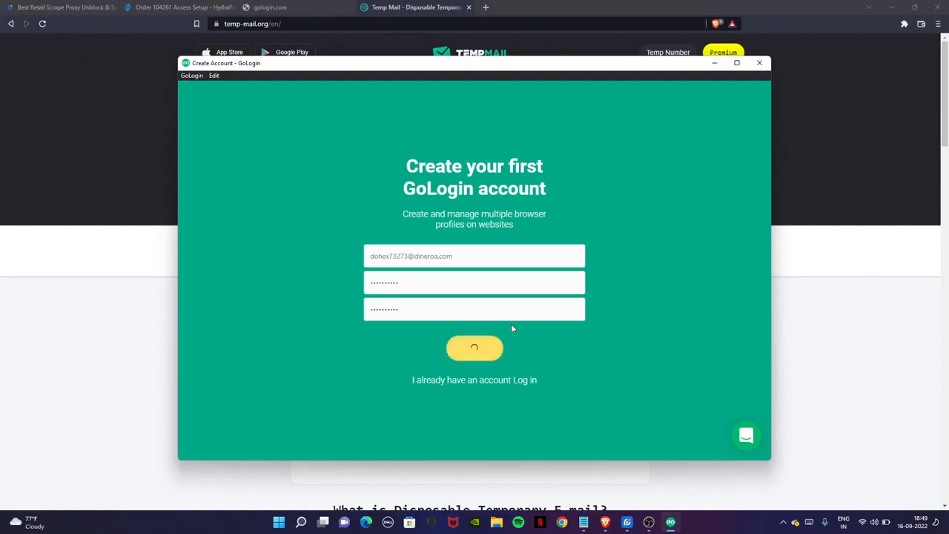
{"action": "left_click", "coordinate": [475, 347]}
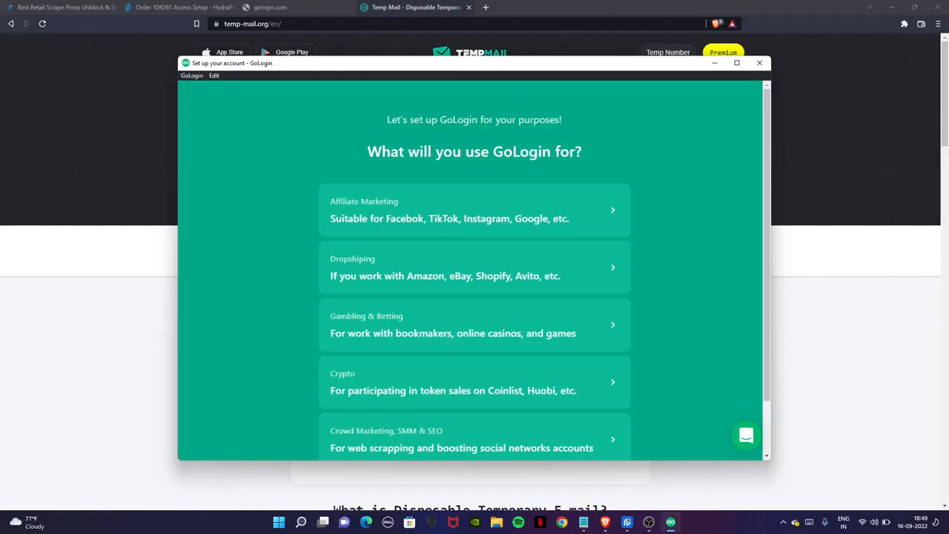
Answer Affiliate Marketing and Yes to API use, try Other as referral, then return to the answers
{"action": "scroll", "scroll_direction": "down", "scroll_amount": 3}
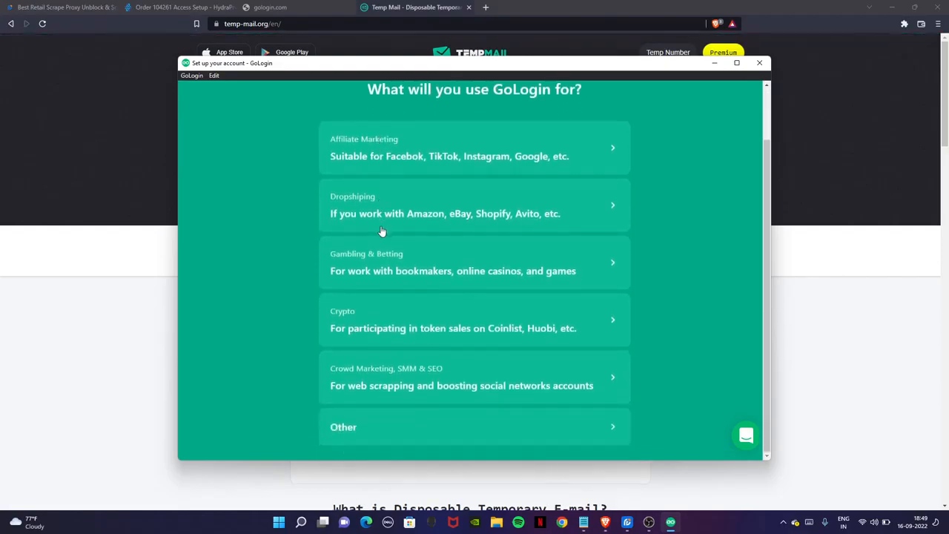
{"action": "mouse_move", "coordinate": [421, 152]}
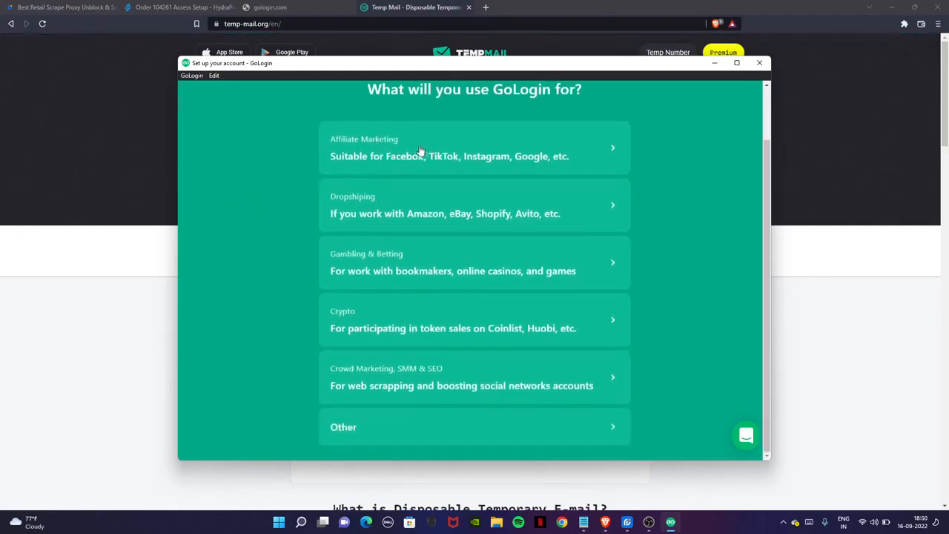
{"action": "mouse_move", "coordinate": [445, 171]}
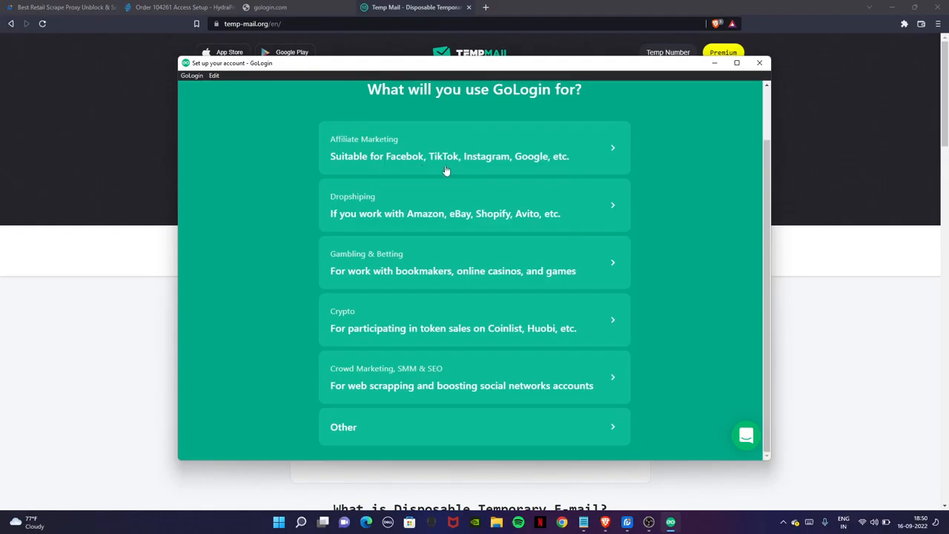
{"action": "mouse_move", "coordinate": [567, 166]}
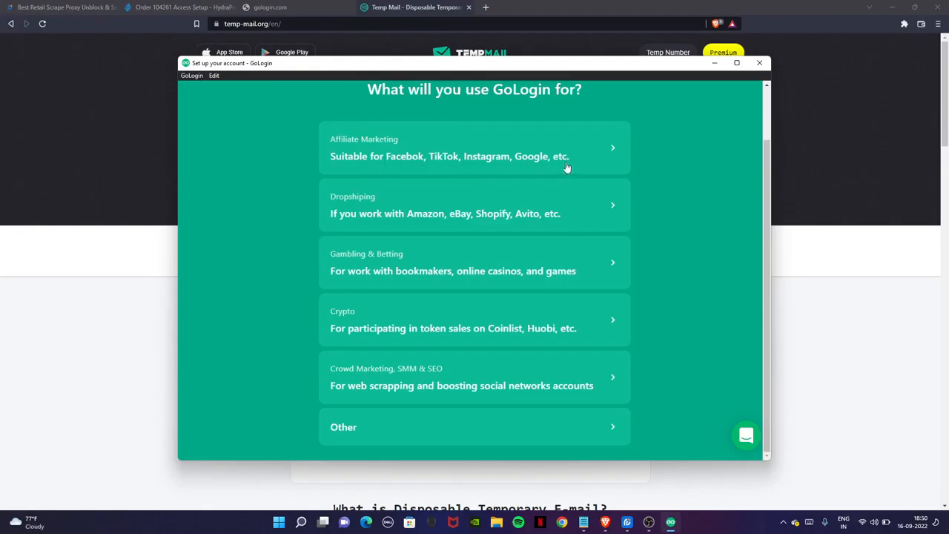
{"action": "left_click", "coordinate": [474, 149]}
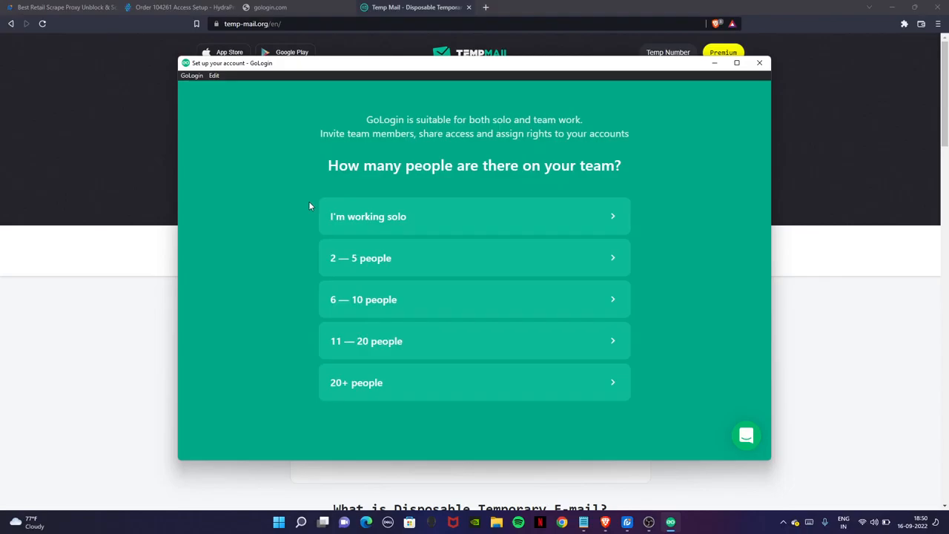
{"action": "mouse_move", "coordinate": [540, 181]}
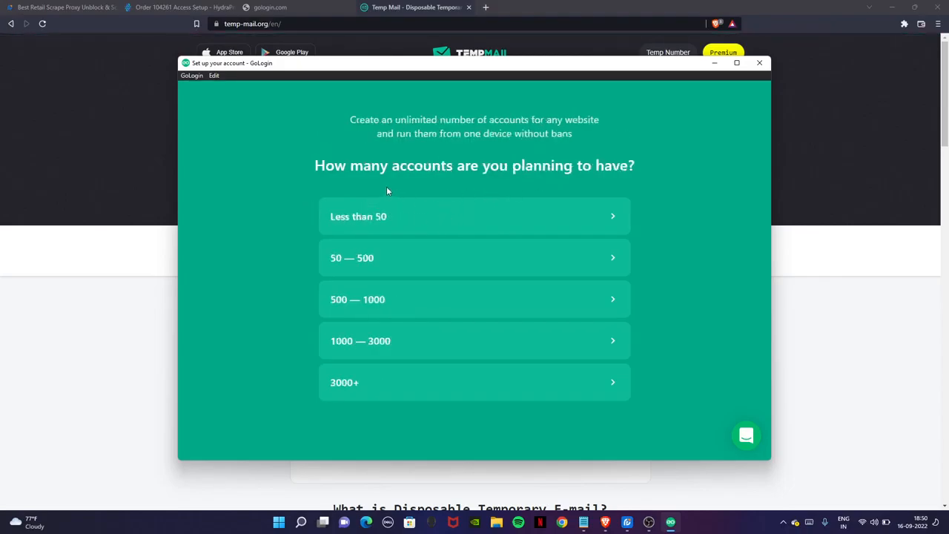
{"action": "mouse_move", "coordinate": [469, 200]}
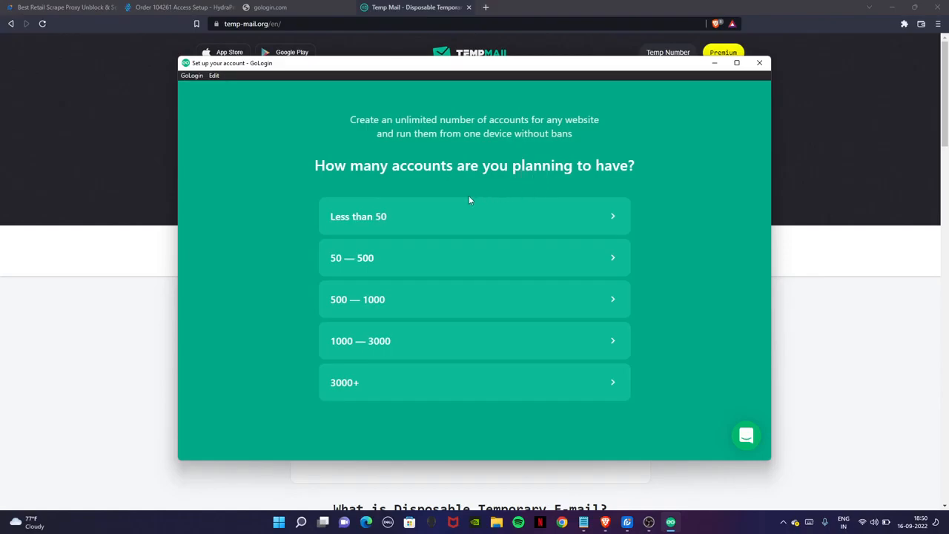
{"action": "mouse_move", "coordinate": [370, 258]}
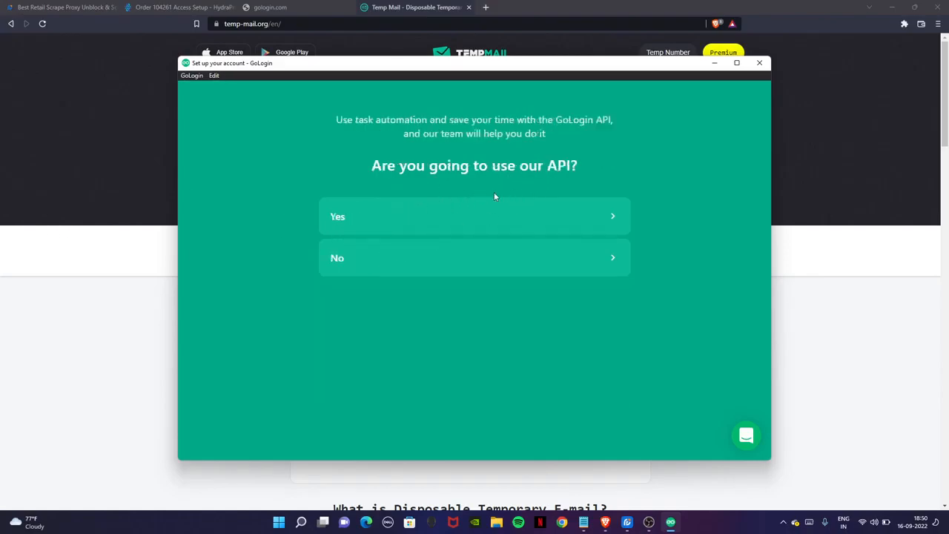
{"action": "mouse_move", "coordinate": [506, 216]}
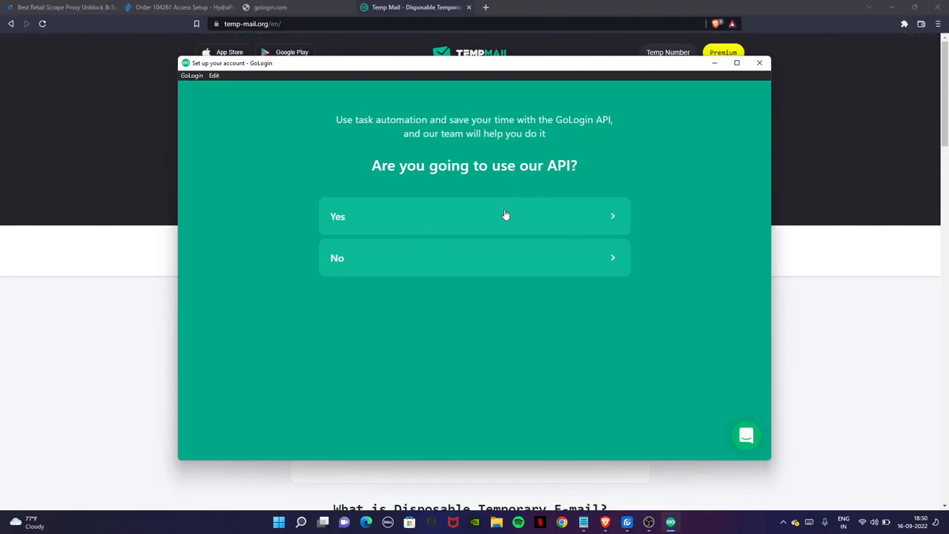
{"action": "left_click", "coordinate": [474, 217]}
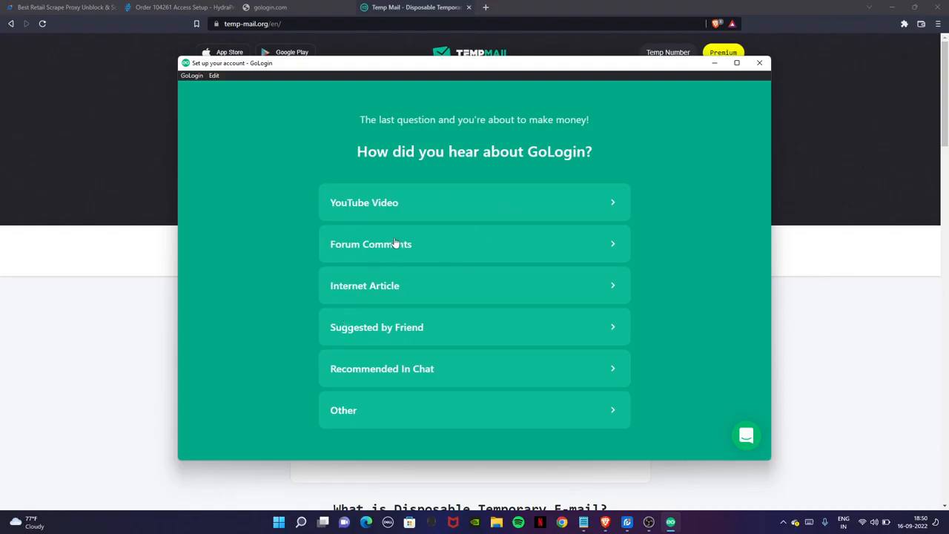
{"action": "mouse_move", "coordinate": [481, 178]}
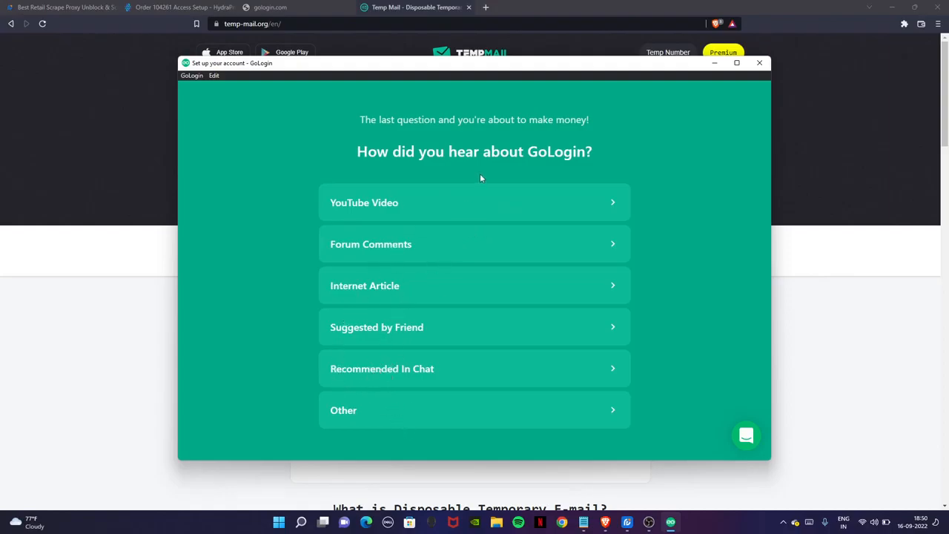
{"action": "left_click", "coordinate": [474, 409]}
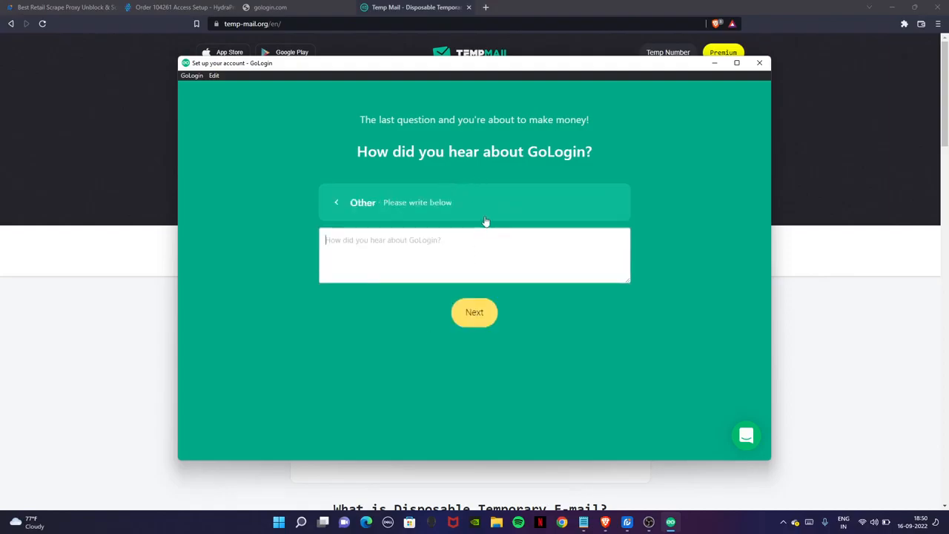
{"action": "left_click", "coordinate": [336, 201]}
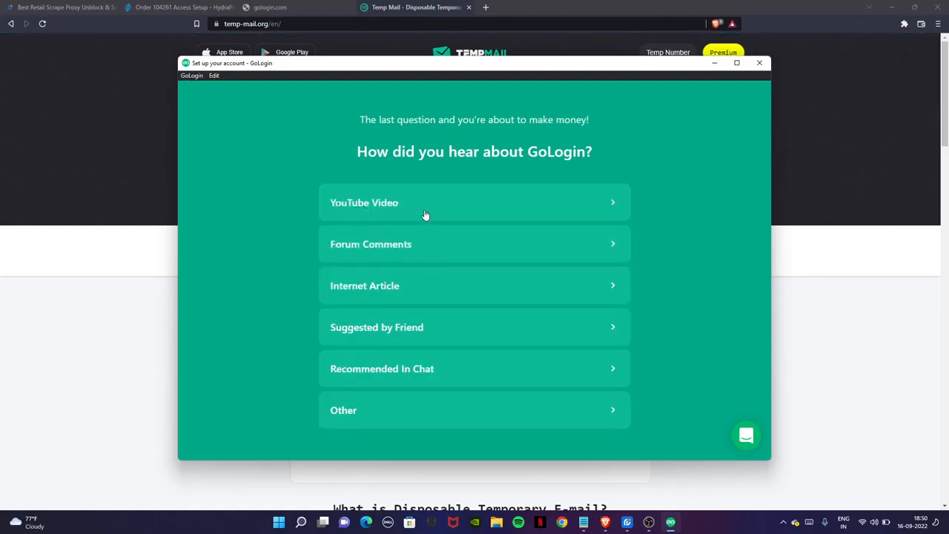
Answer YouTube video as referral source and maximize the GoLogin profiles window
{"action": "left_click", "coordinate": [365, 202]}
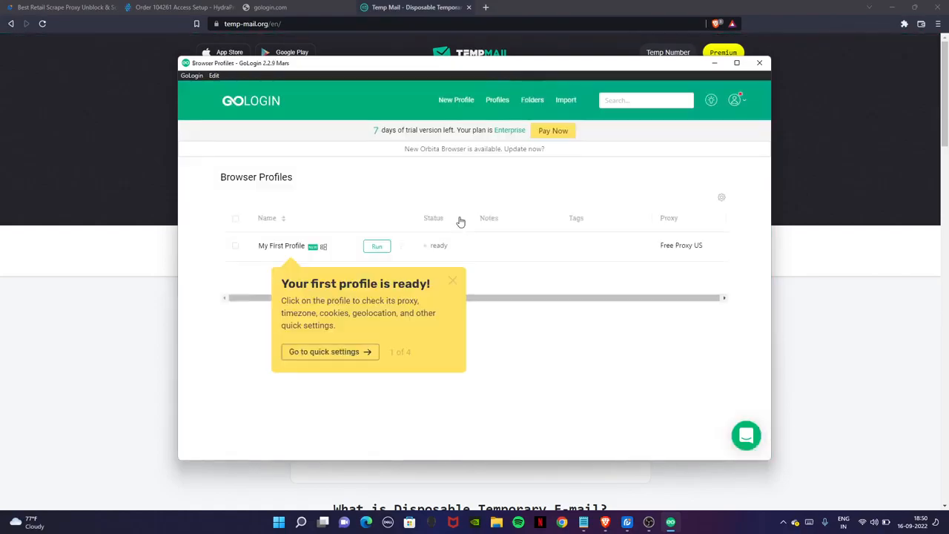
{"action": "mouse_move", "coordinate": [424, 267]}
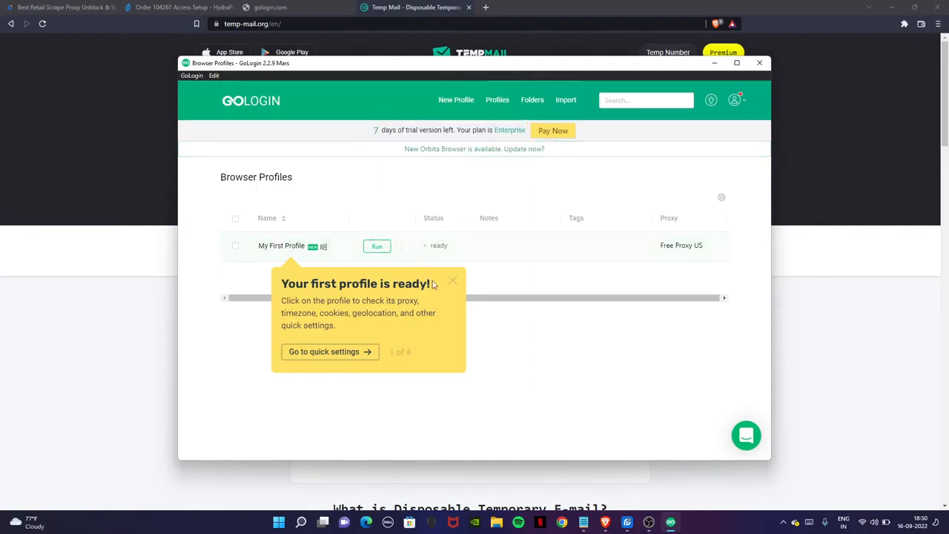
{"action": "left_click", "coordinate": [453, 280]}
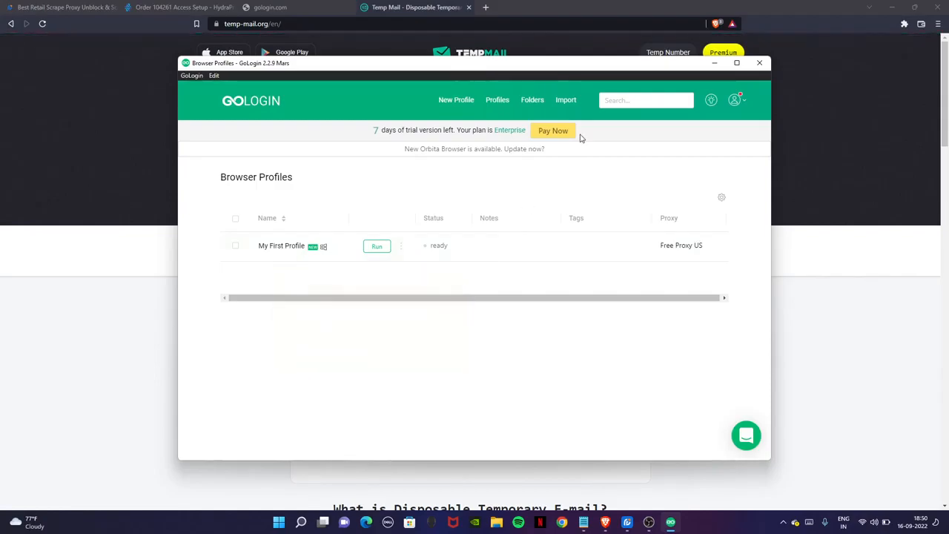
{"action": "left_click", "coordinate": [735, 62]}
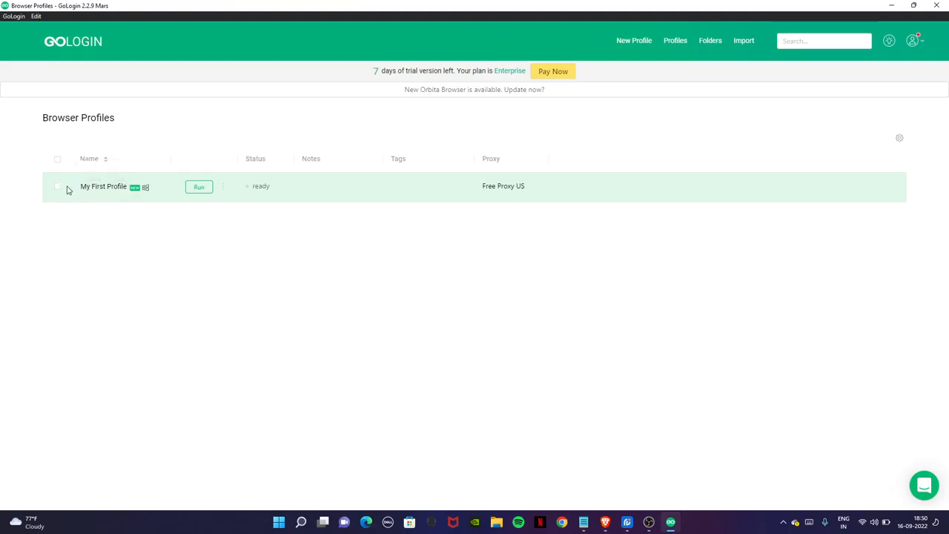
Delete My First Profile and confirm, leaving the profiles list empty
{"action": "left_click", "coordinate": [57, 187]}
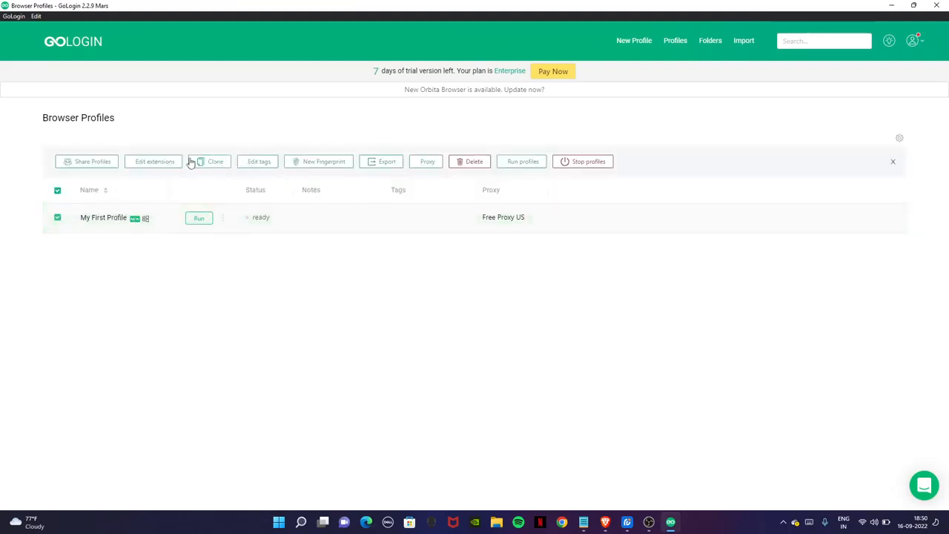
{"action": "left_click", "coordinate": [470, 160]}
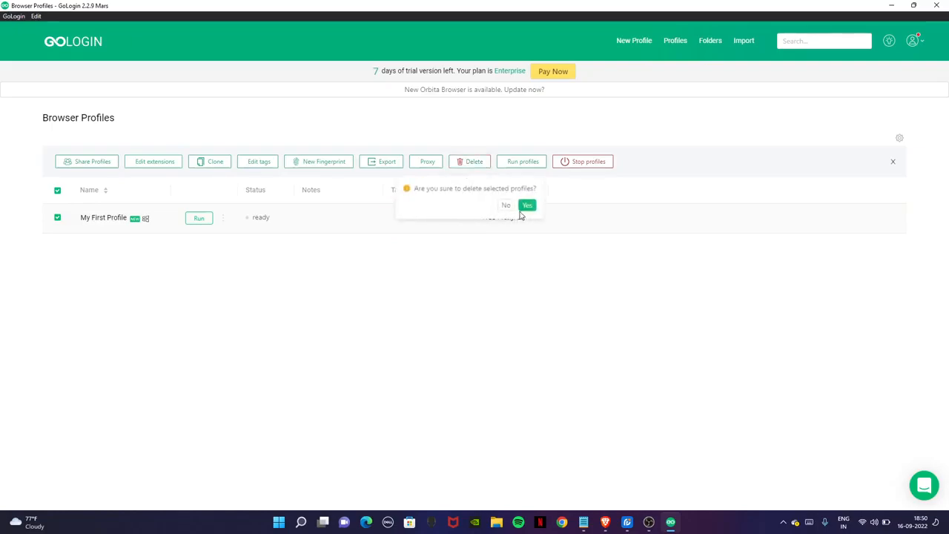
{"action": "left_click", "coordinate": [528, 204]}
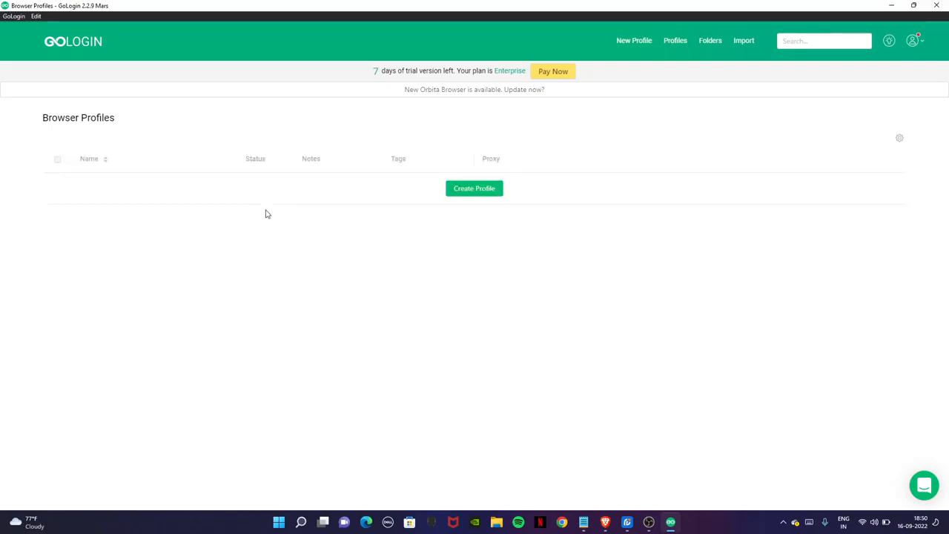
Start a new browser profile and choose HTTP Proxy as its connection type
{"action": "left_click", "coordinate": [475, 187]}
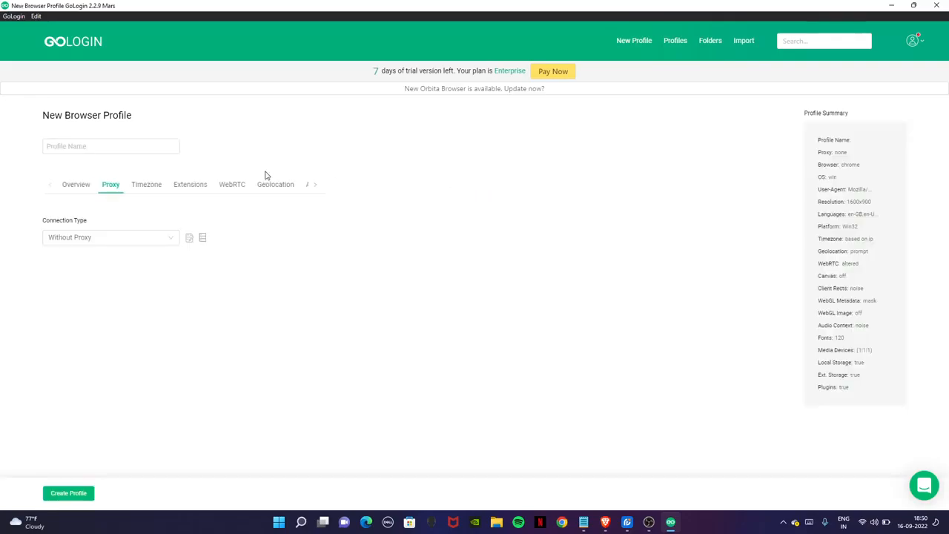
{"action": "mouse_move", "coordinate": [75, 201]}
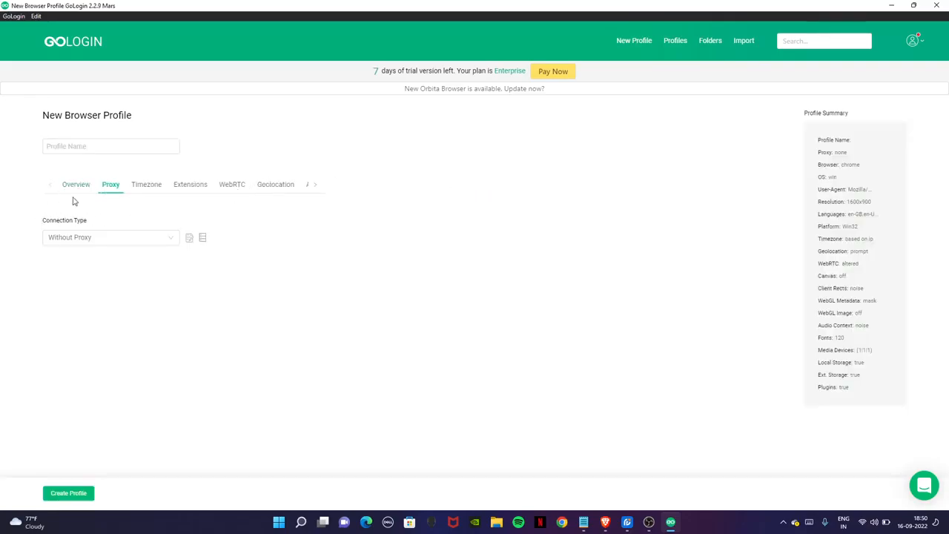
{"action": "left_click", "coordinate": [75, 184]}
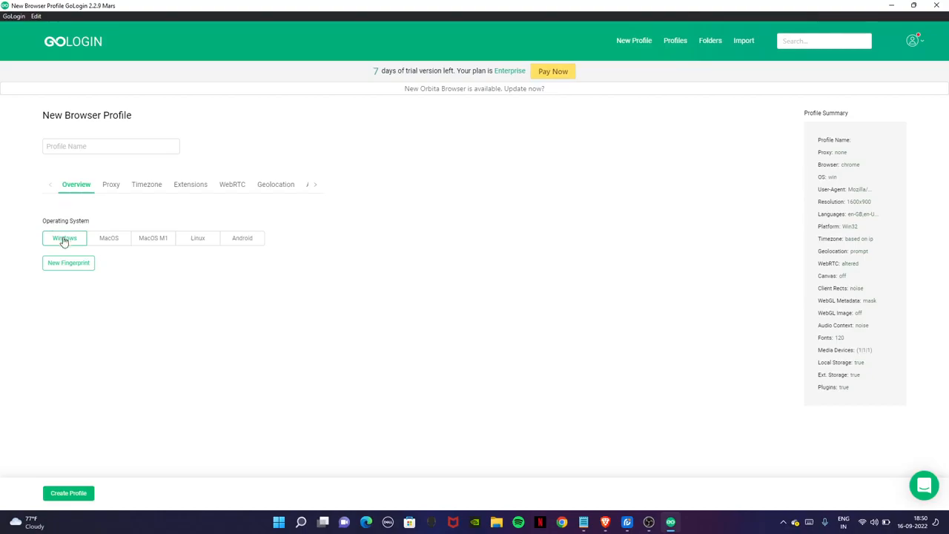
{"action": "left_click", "coordinate": [110, 183]}
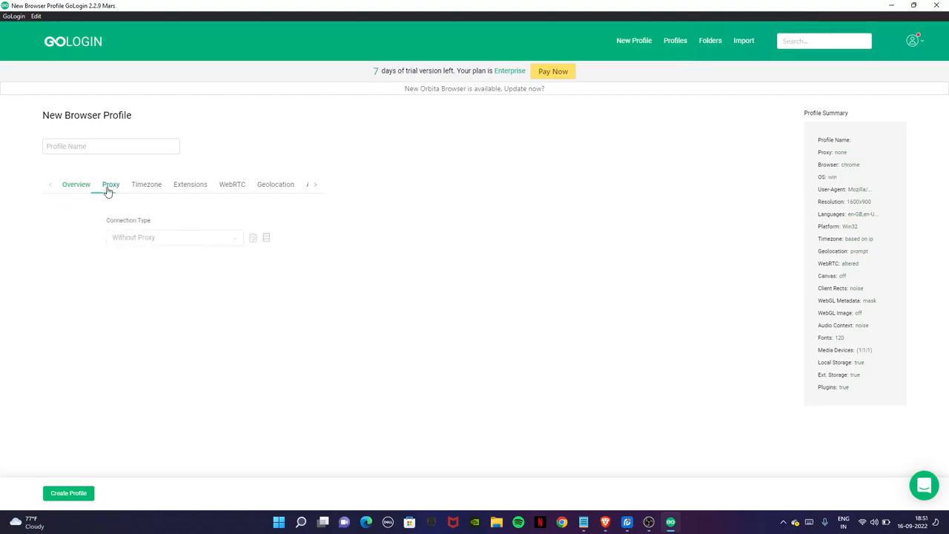
{"action": "left_click", "coordinate": [110, 237]}
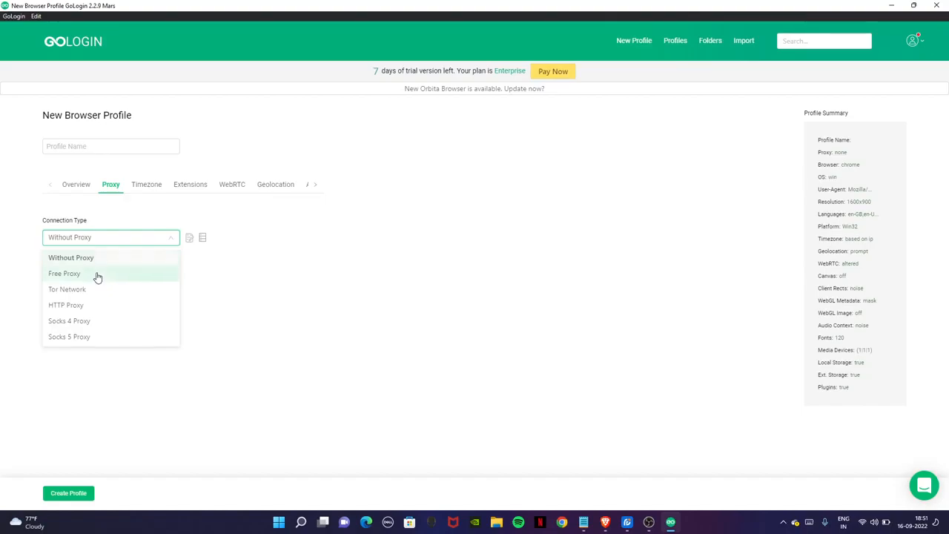
{"action": "left_click", "coordinate": [65, 273]}
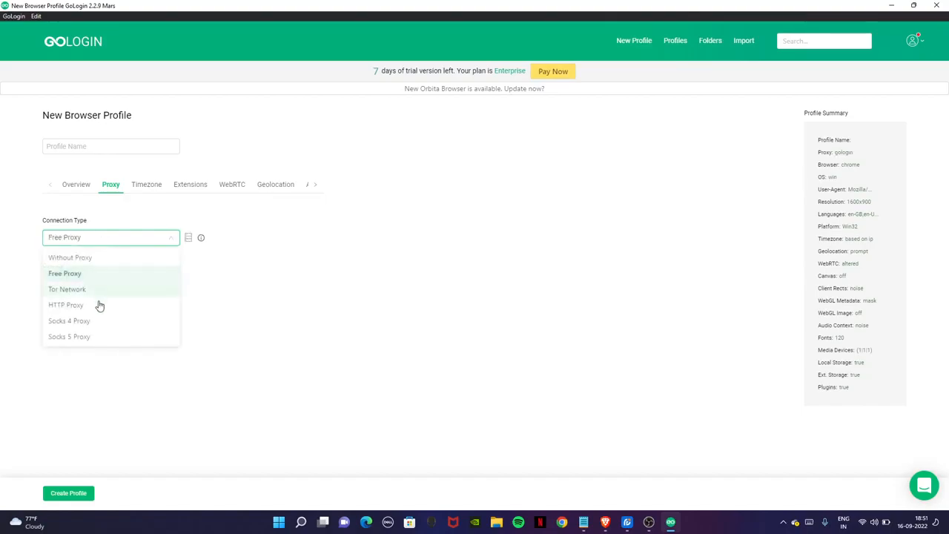
{"action": "left_click", "coordinate": [66, 306]}
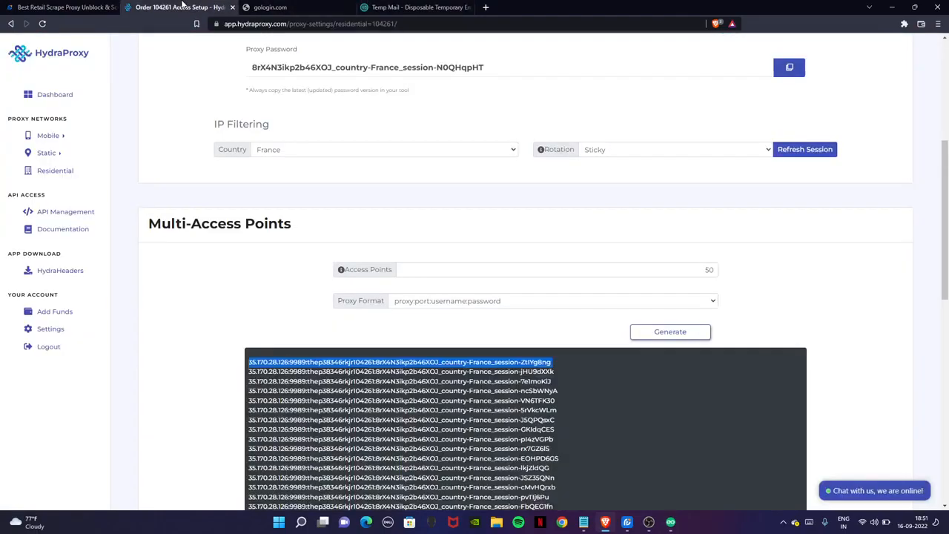
{"action": "left_click", "coordinate": [669, 332]}
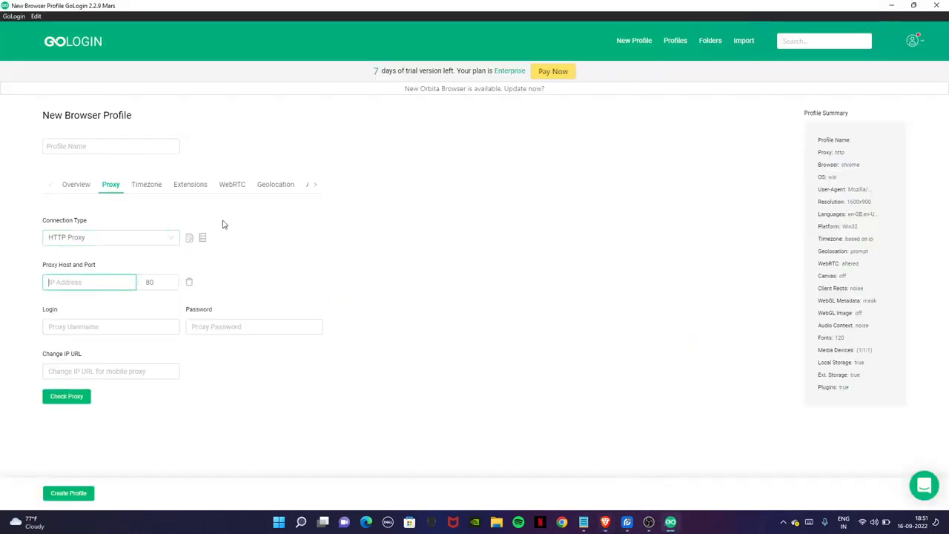
{"action": "mouse_move", "coordinate": [201, 238]}
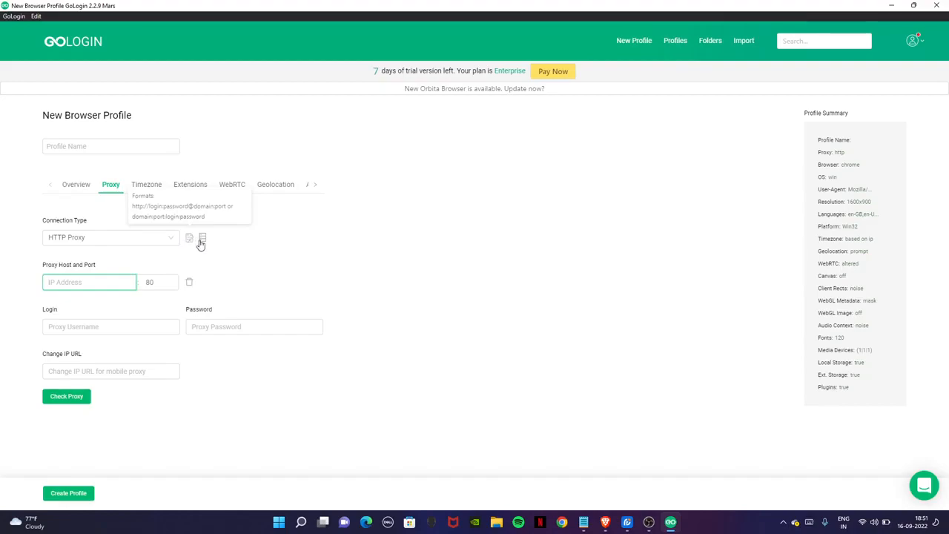
Fill host 35.170.28.126:9989 with login from the copied proxy and run Check Proxy successfully
{"action": "left_click", "coordinate": [190, 237]}
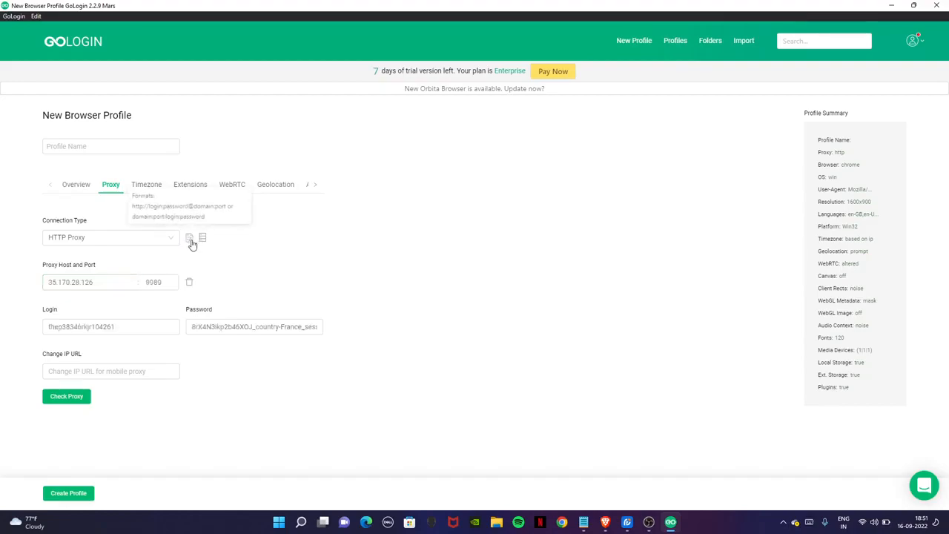
{"action": "left_click", "coordinate": [65, 397]}
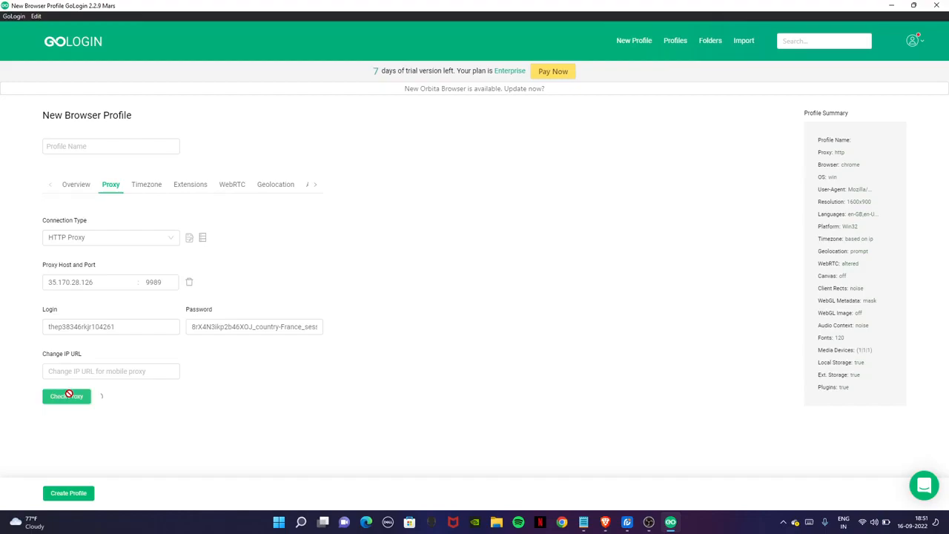
{"action": "left_click", "coordinate": [66, 396]}
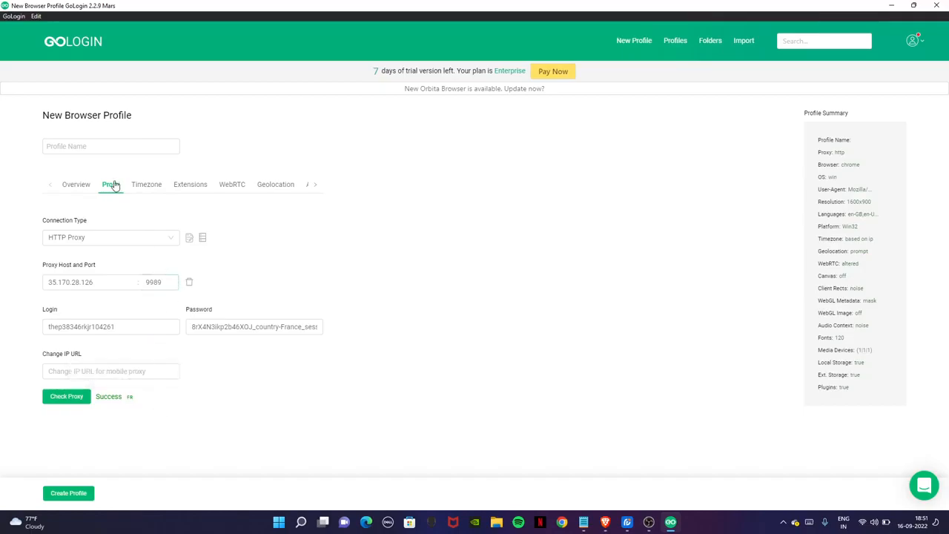
Review Timezone, Extensions, WebRTC and Geolocation settings, ending on the Advanced navigator values
{"action": "left_click", "coordinate": [145, 184]}
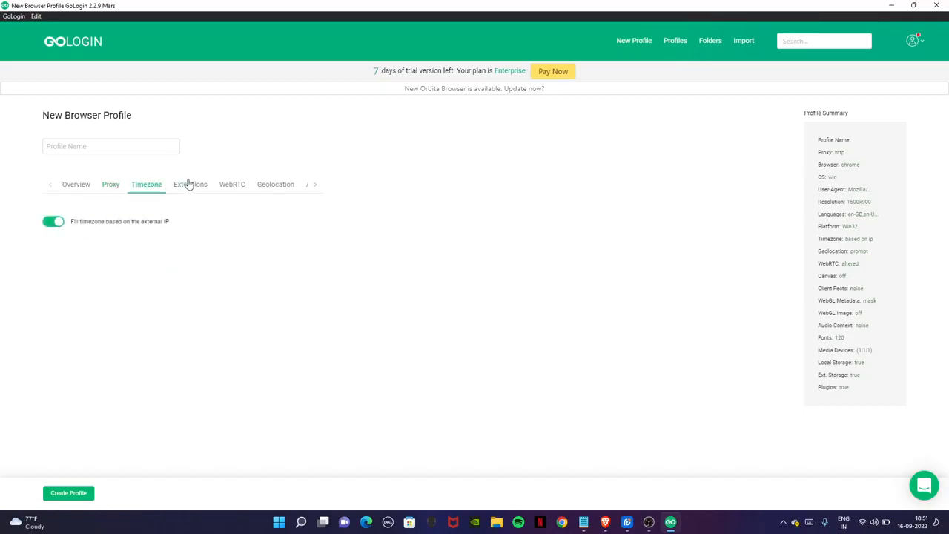
{"action": "left_click", "coordinate": [190, 184]}
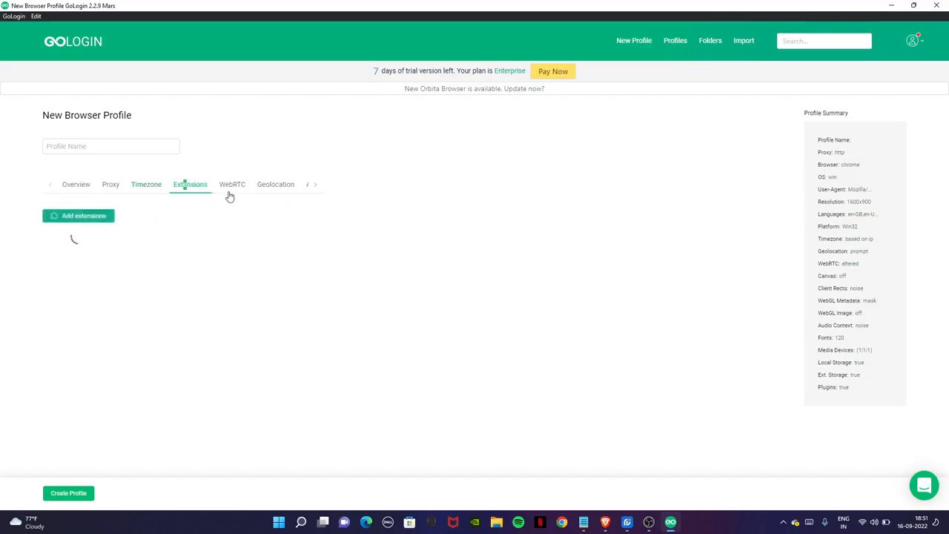
{"action": "left_click", "coordinate": [231, 184]}
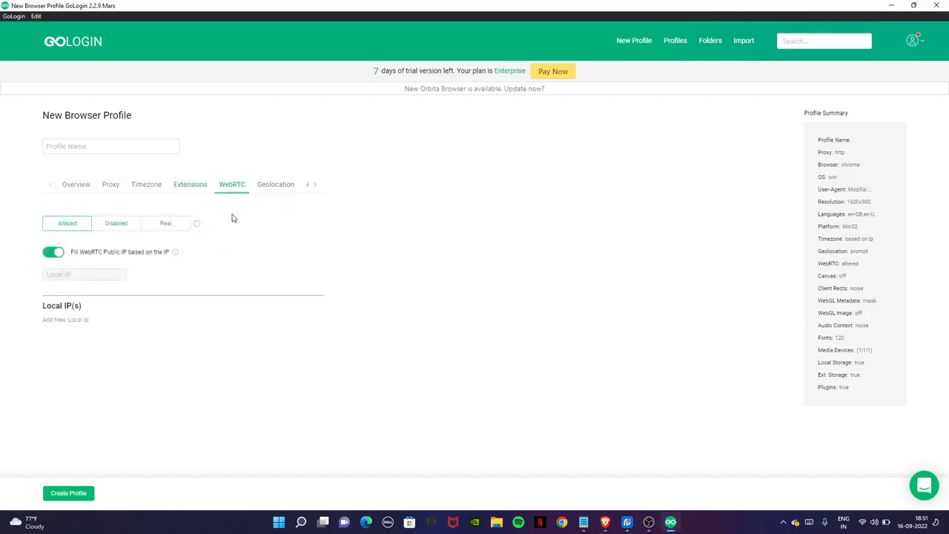
{"action": "left_click", "coordinate": [276, 183]}
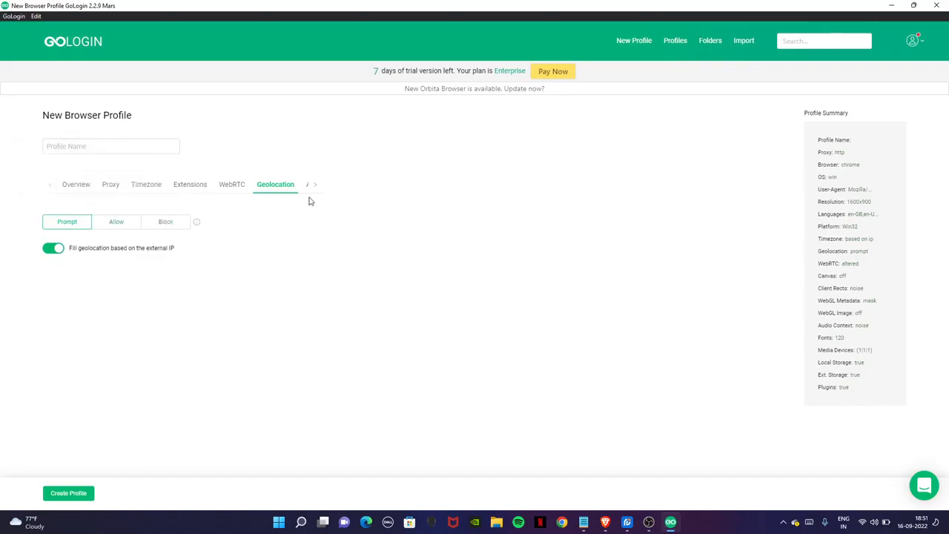
{"action": "left_click", "coordinate": [252, 184]}
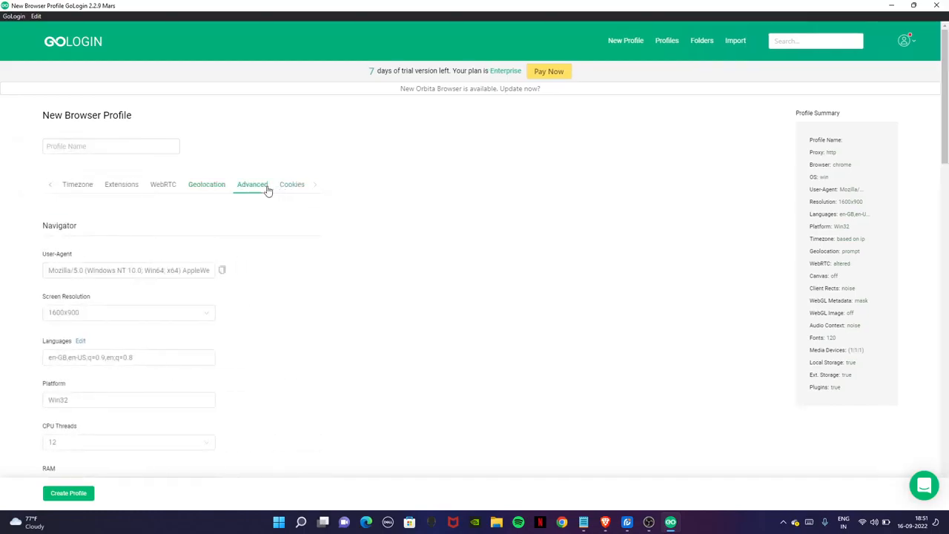
{"action": "scroll", "scroll_direction": "down", "scroll_amount": 3}
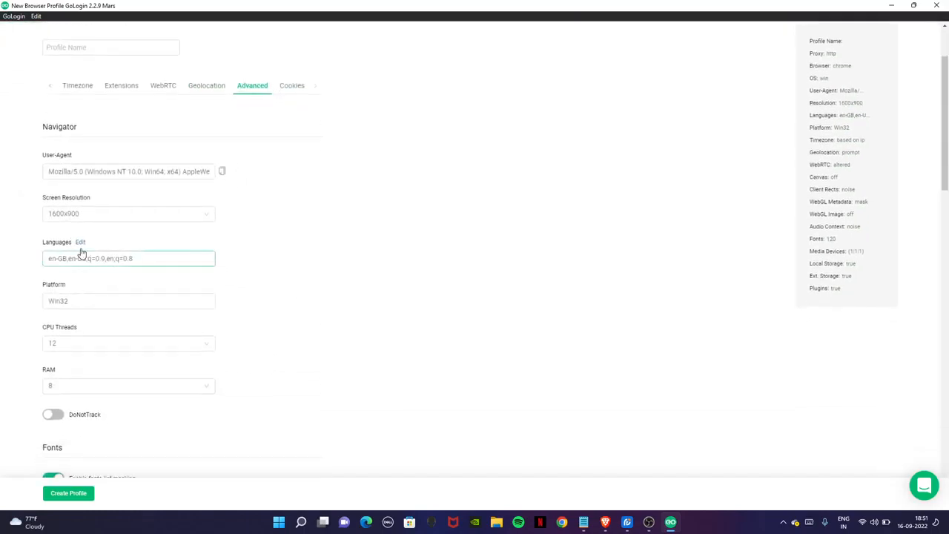
Remove the English language entries from the profile's Languages list
{"action": "left_click", "coordinate": [80, 242]}
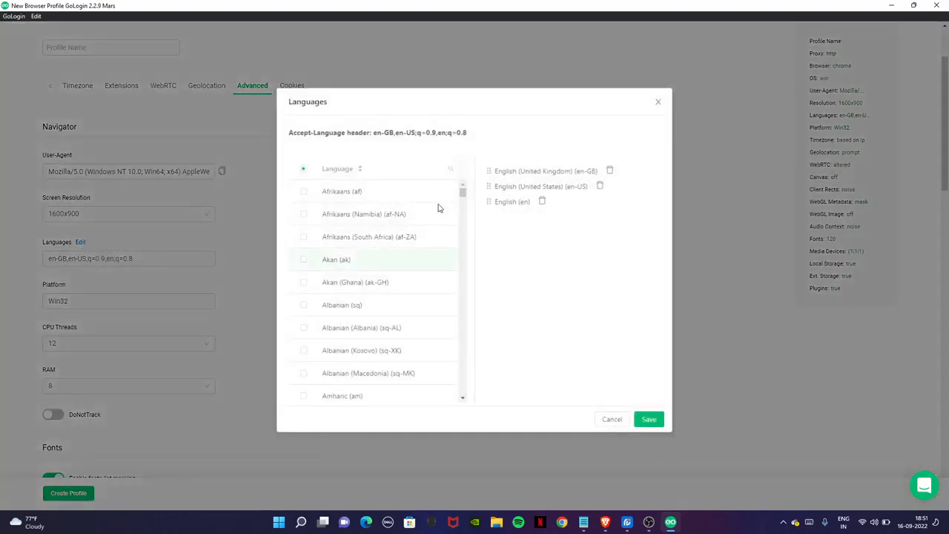
{"action": "left_click", "coordinate": [543, 202]}
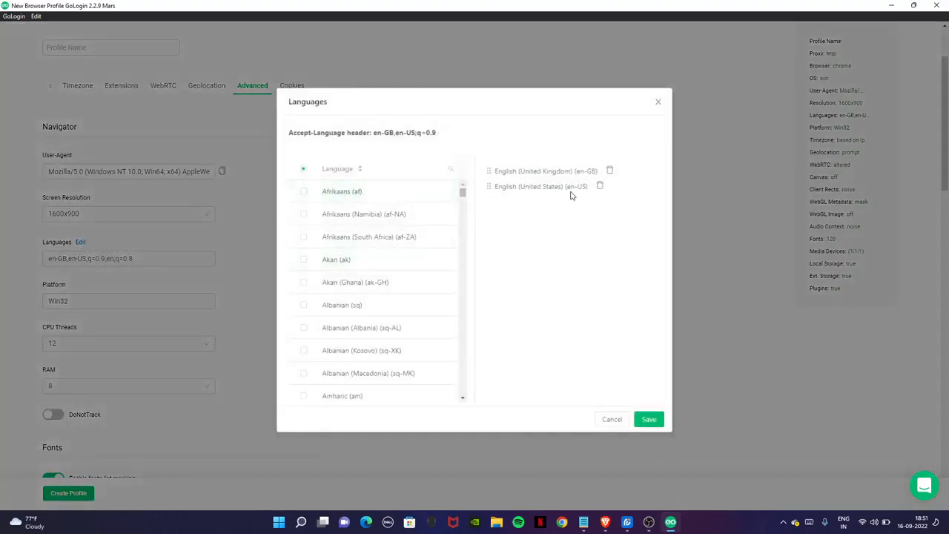
{"action": "left_click", "coordinate": [599, 187]}
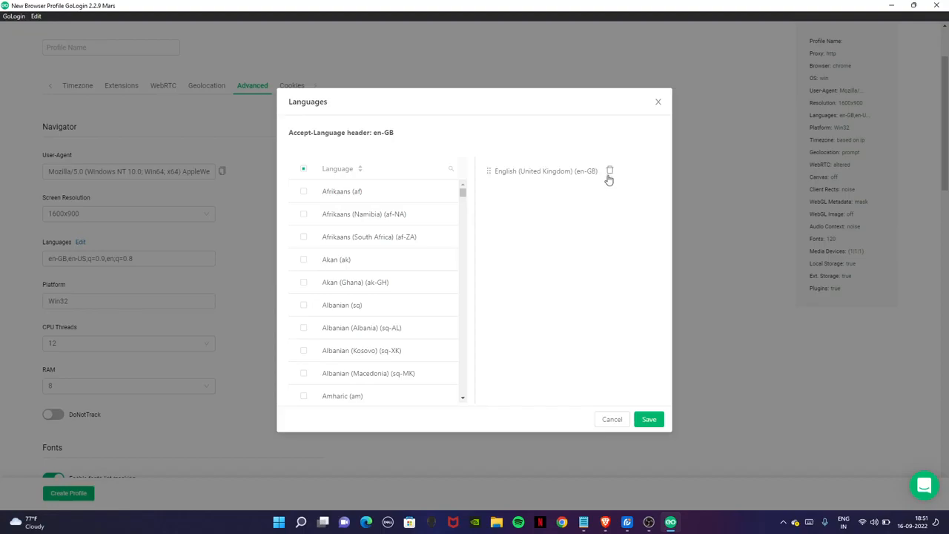
{"action": "left_click", "coordinate": [609, 171]}
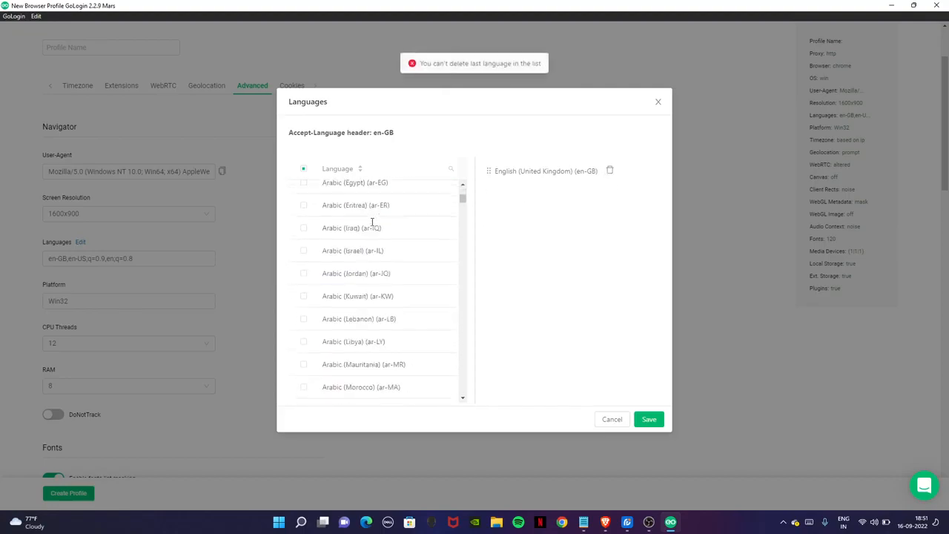
Add French (fr), remove the remaining English (United Kingdom), and save the languages
{"action": "scroll", "scroll_direction": "down", "scroll_amount": 3}
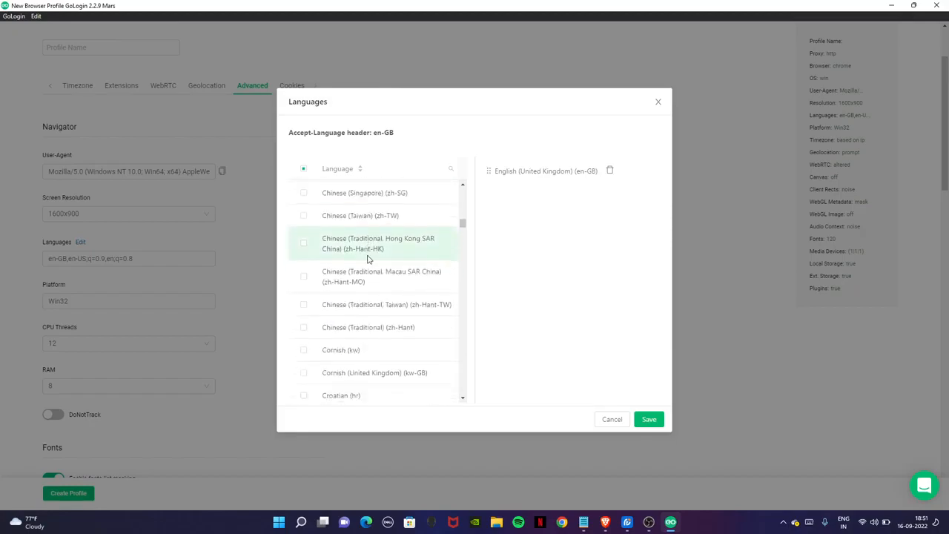
{"action": "scroll", "scroll_direction": "down", "scroll_amount": 3}
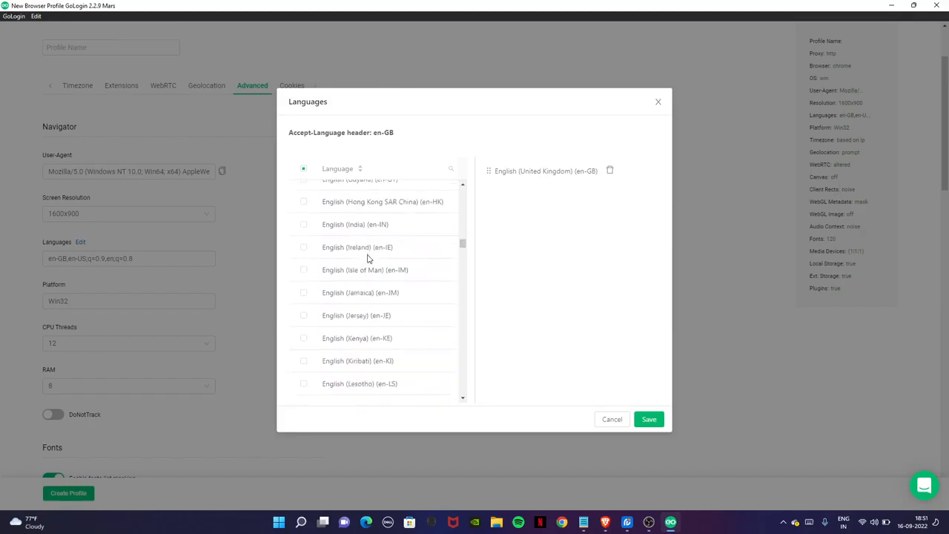
{"action": "scroll", "scroll_direction": "down", "scroll_amount": 3}
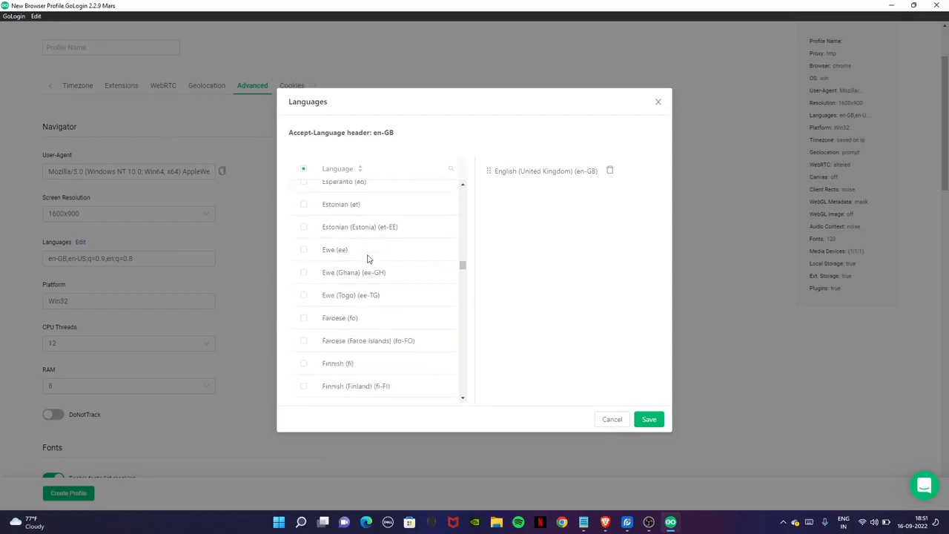
{"action": "scroll", "scroll_direction": "down", "scroll_amount": 3}
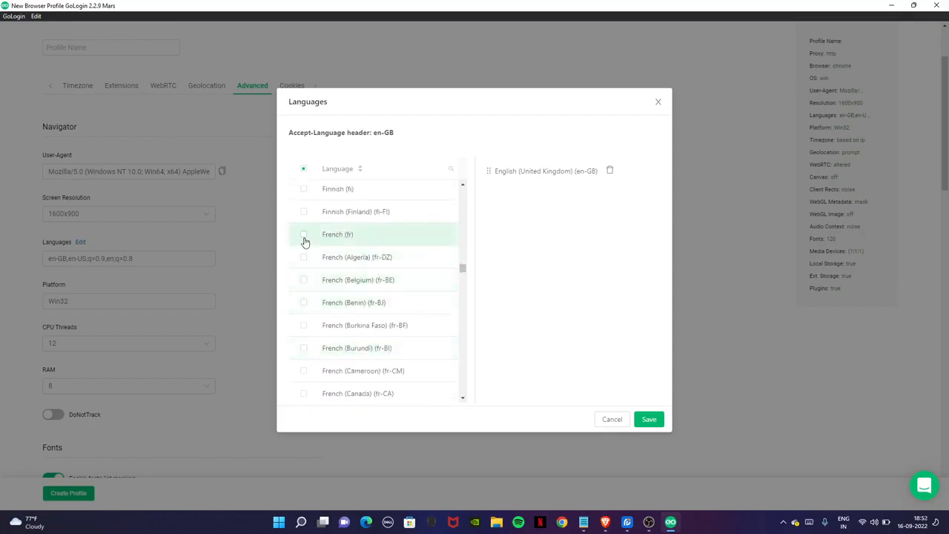
{"action": "left_click", "coordinate": [302, 234]}
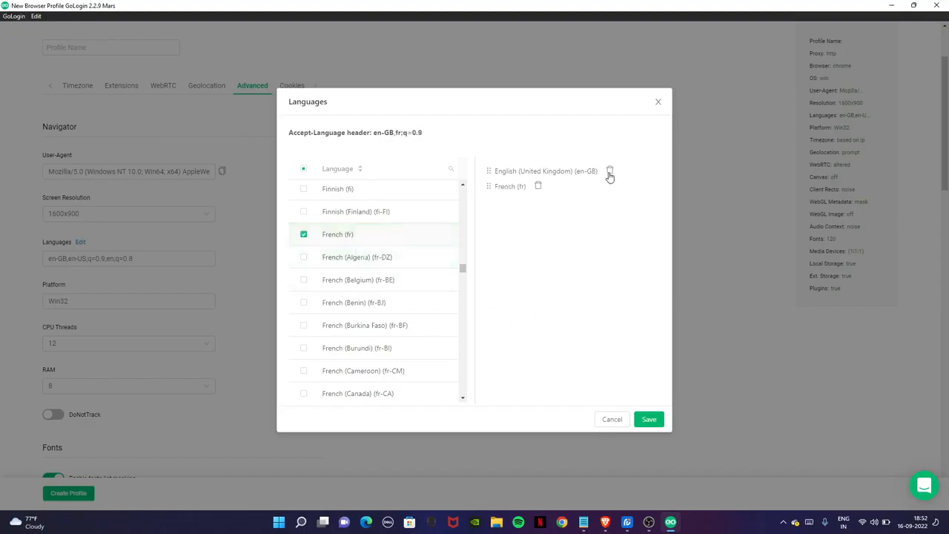
{"action": "left_click", "coordinate": [609, 172]}
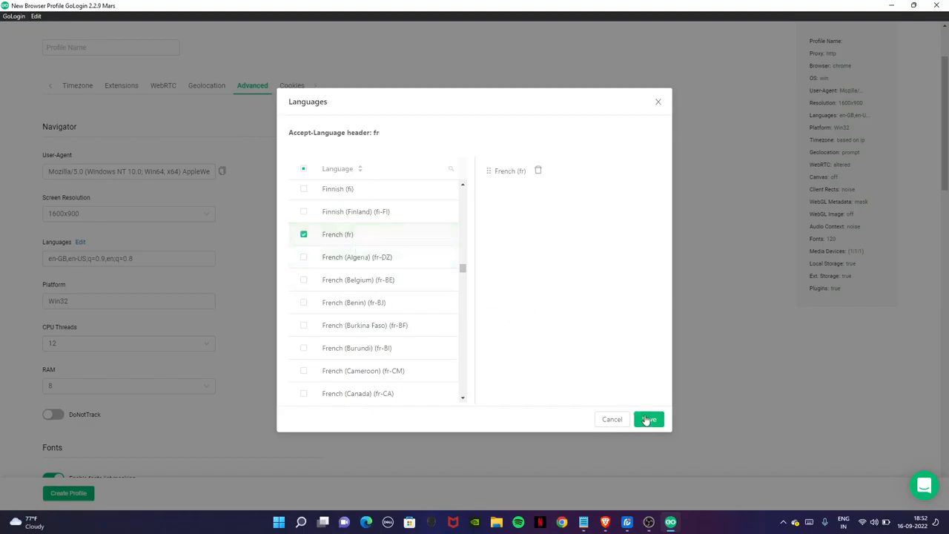
{"action": "left_click", "coordinate": [648, 419]}
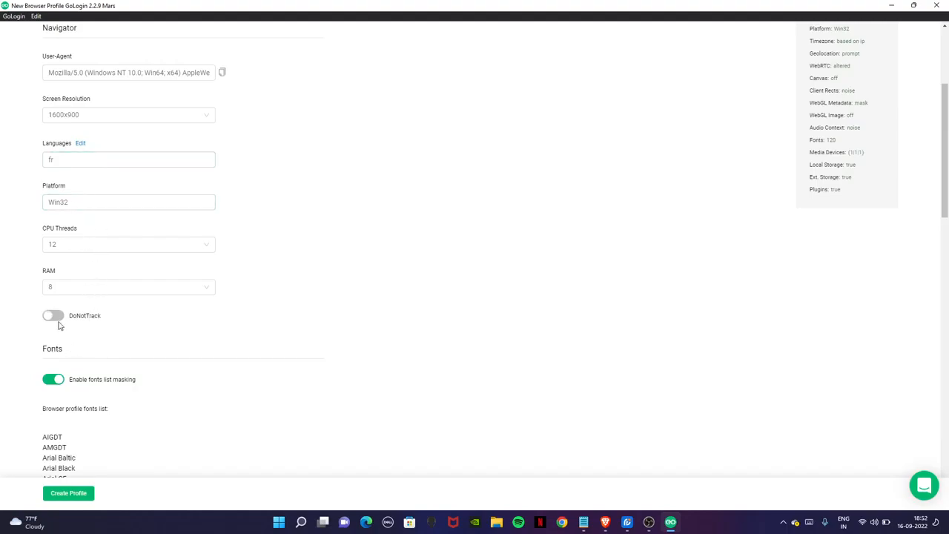
Turn on Do Not Track and review the remaining settings before creating the profile
{"action": "left_click", "coordinate": [53, 315]}
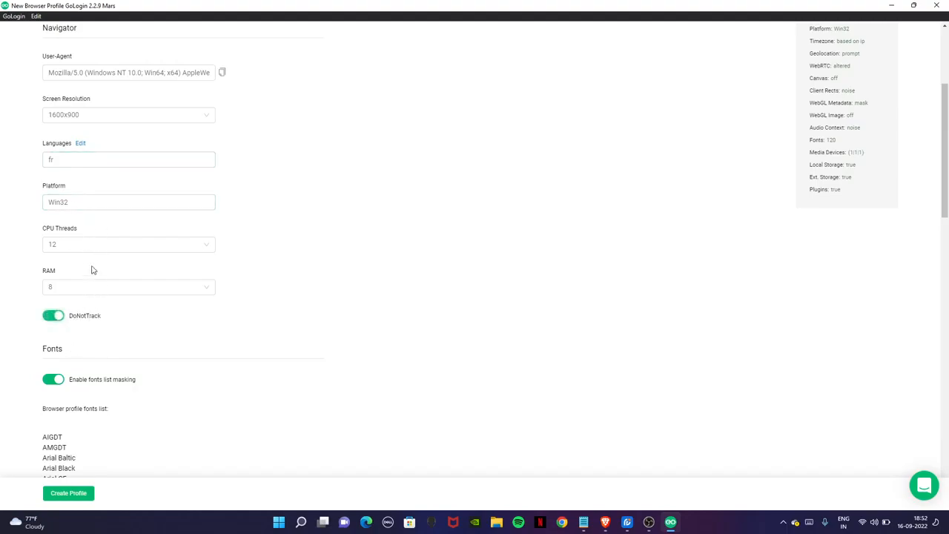
{"action": "scroll", "scroll_direction": "down", "scroll_amount": 3}
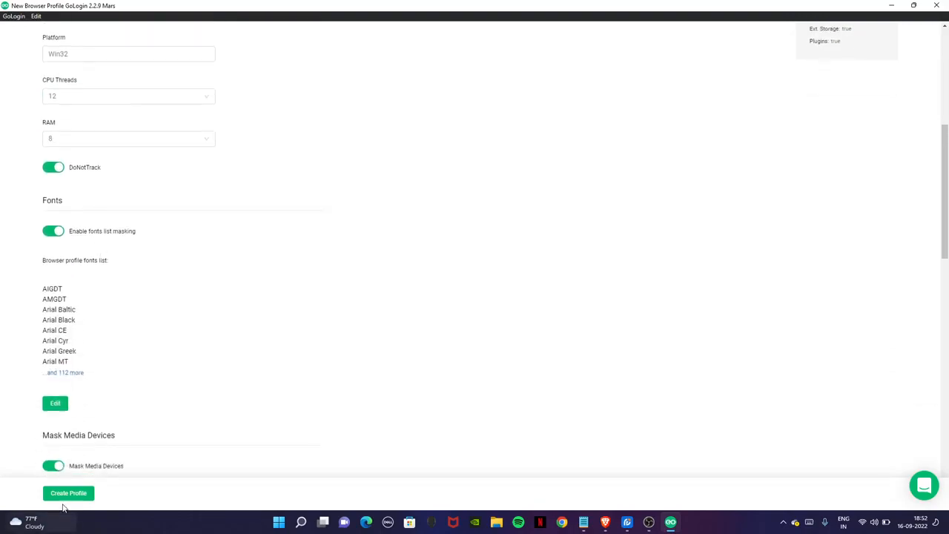
{"action": "scroll", "scroll_direction": "down", "scroll_amount": 3}
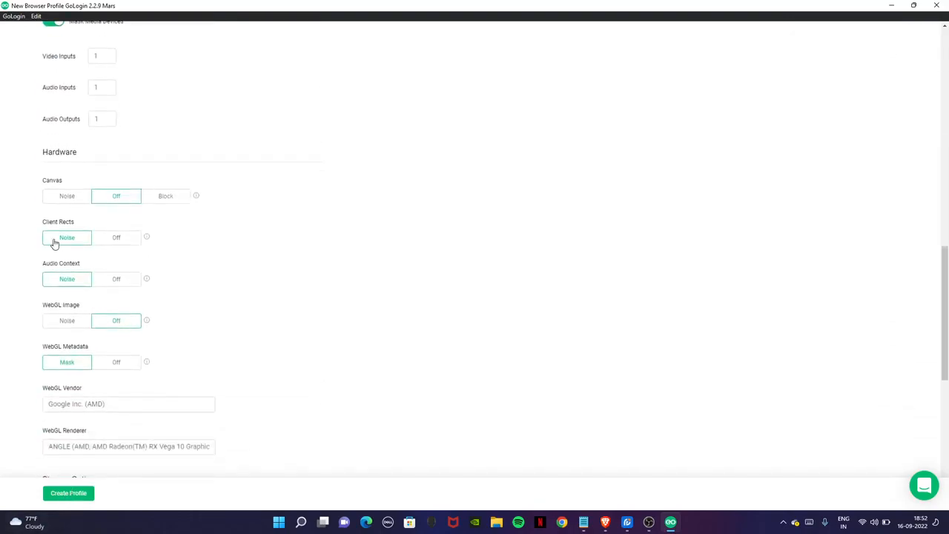
{"action": "scroll", "scroll_direction": "down", "scroll_amount": 3}
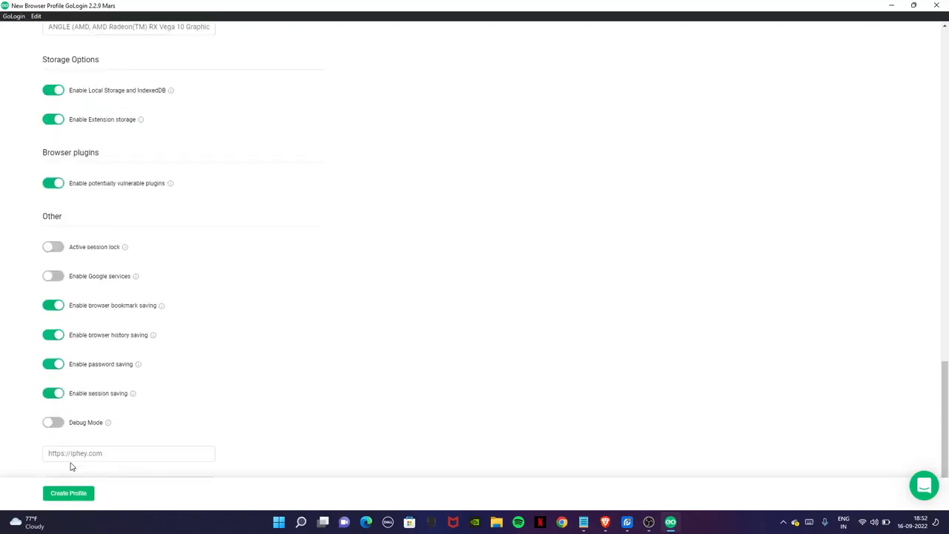
{"action": "scroll", "scroll_direction": "down", "scroll_amount": 3}
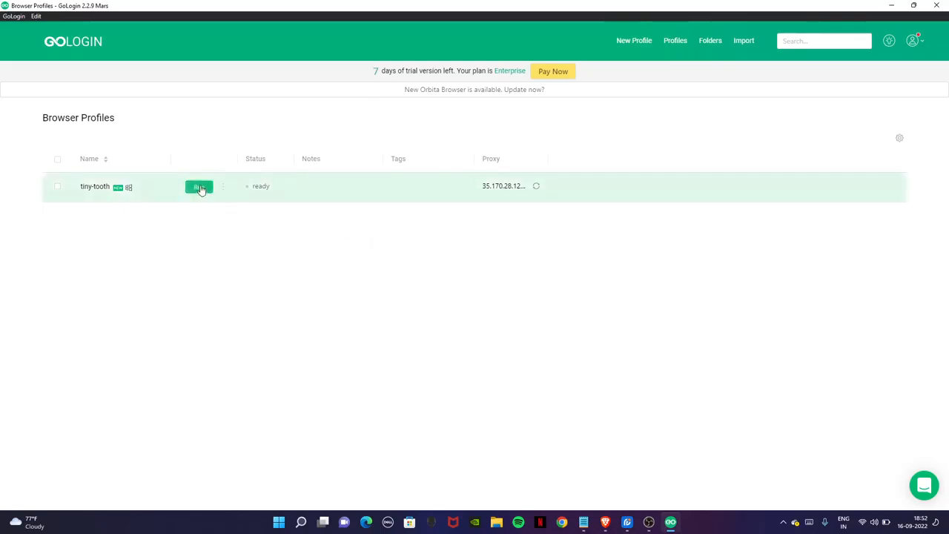
Run the tiny-tooth profile so its Orbita browser opens on a new tab
{"action": "left_click", "coordinate": [198, 187]}
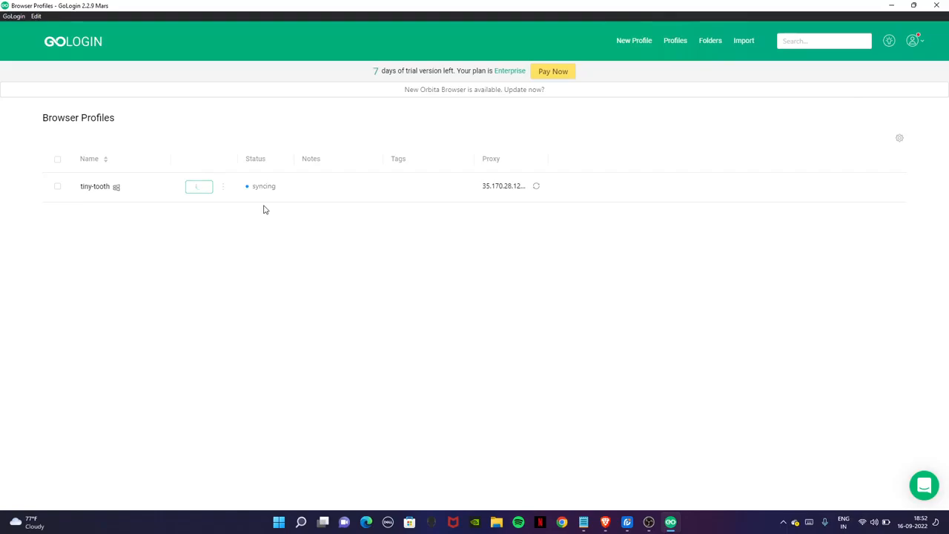
{"action": "left_click", "coordinate": [199, 187]}
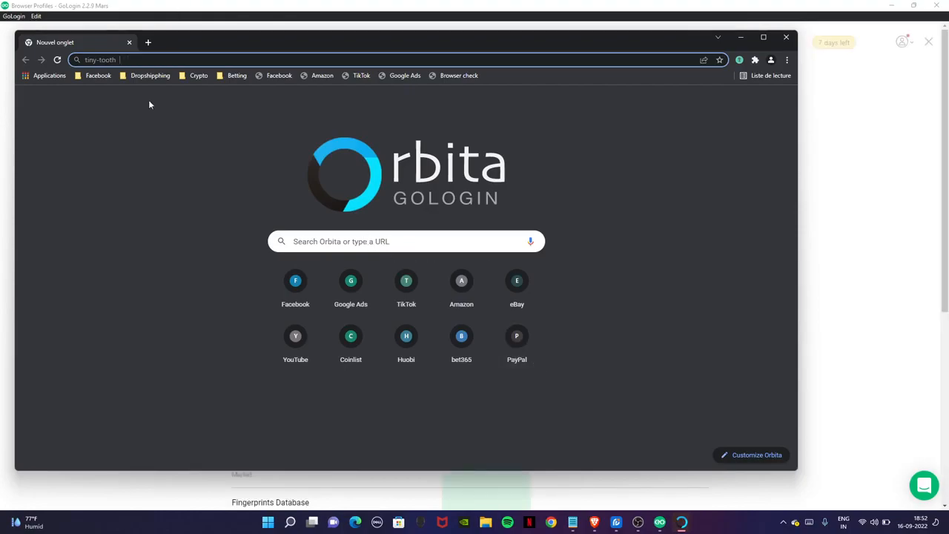
{"action": "mouse_move", "coordinate": [532, 121]}
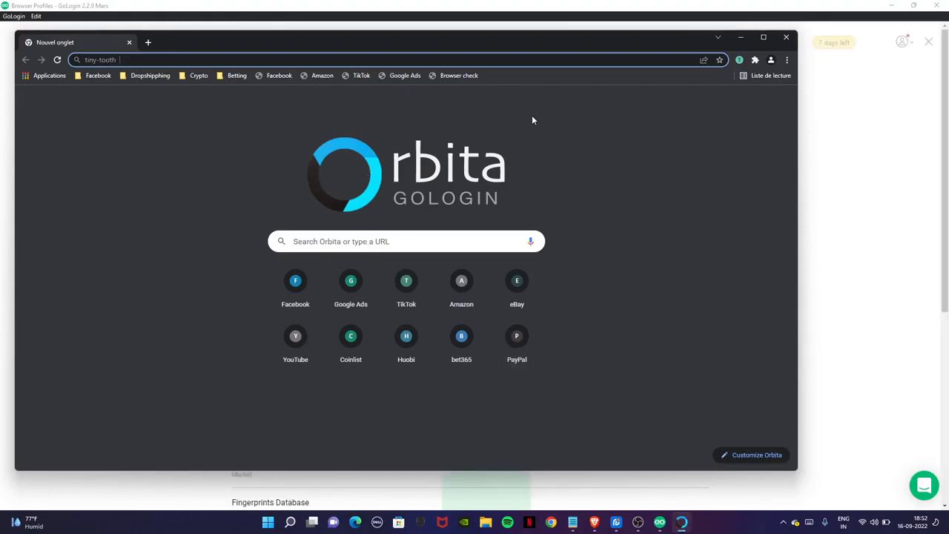
{"action": "mouse_move", "coordinate": [492, 119]}
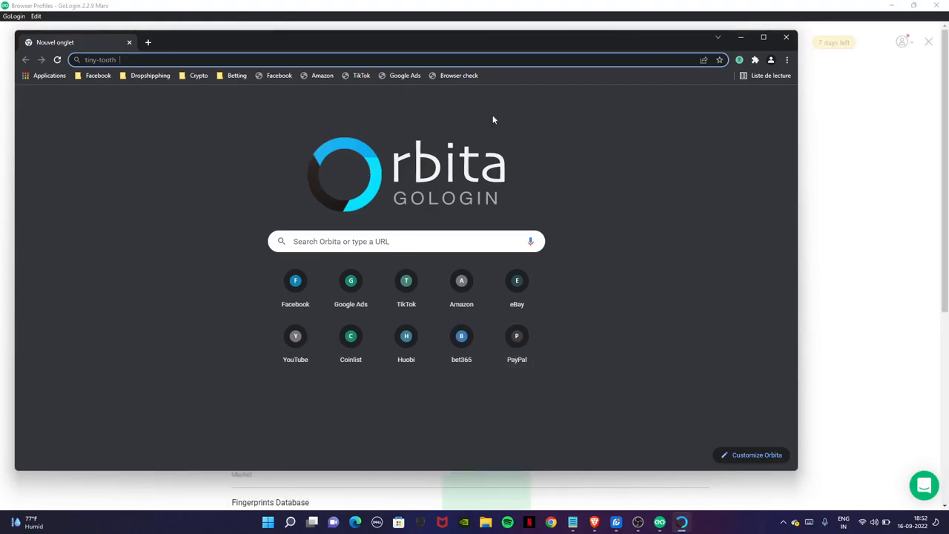
Search Google for 'ip score', reload the failed page and go to ip-score.com from the results
{"action": "type", "text": "ip sc"}
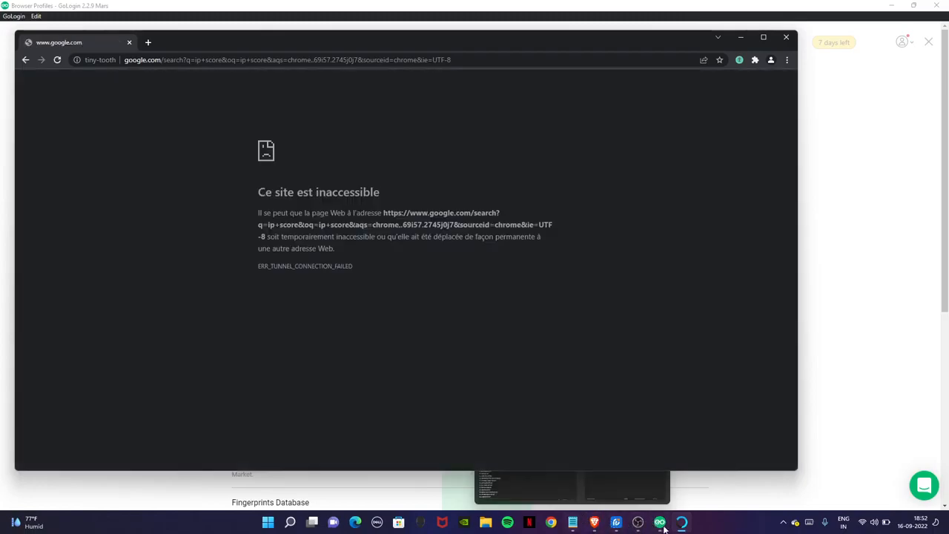
{"action": "left_click", "coordinate": [638, 522]}
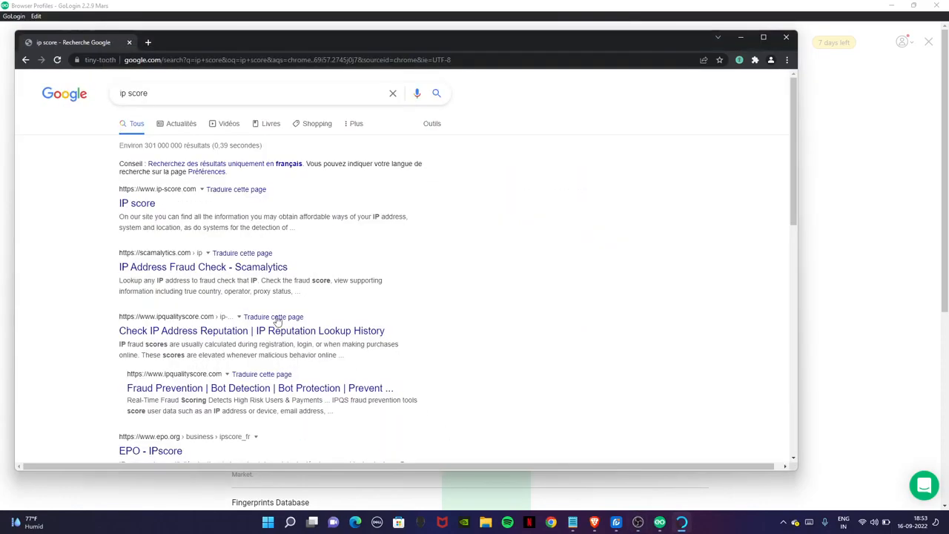
{"action": "left_click", "coordinate": [136, 202]}
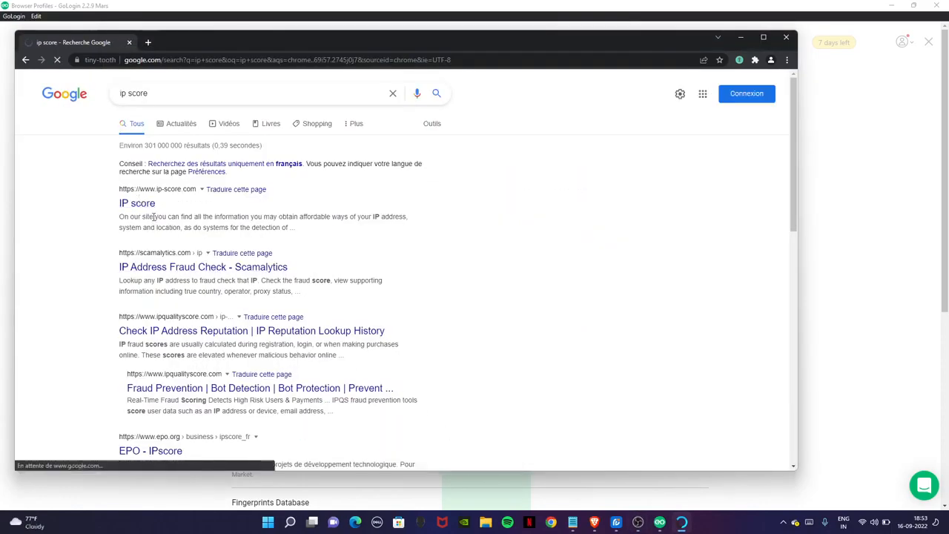
{"action": "left_click", "coordinate": [137, 202]}
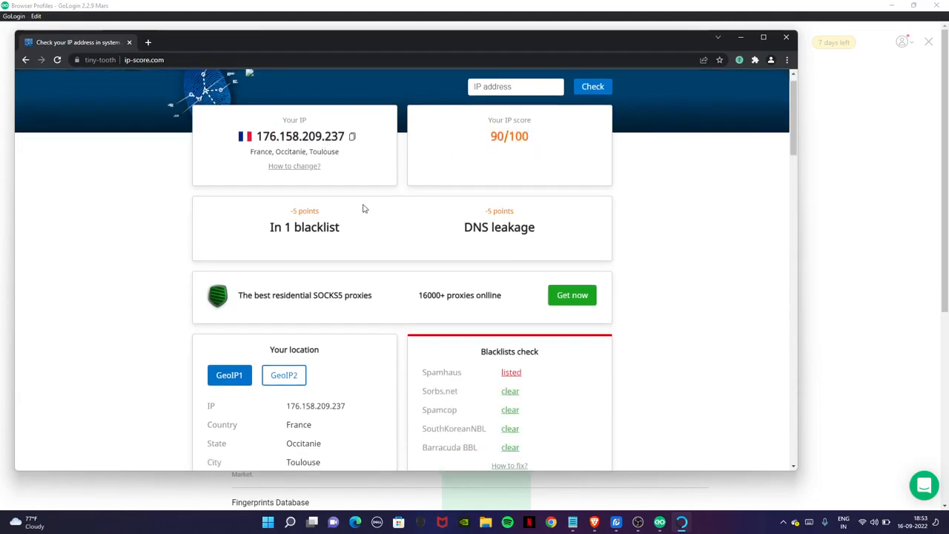
Scroll through the ip-score.com report of the Toulouse IP scoring 90/100
{"action": "scroll", "scroll_direction": "down", "scroll_amount": 3}
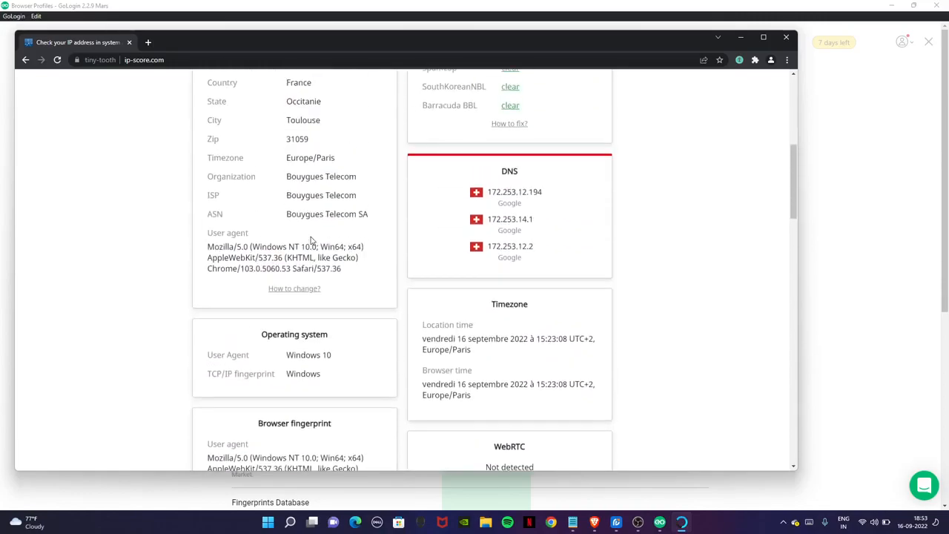
{"action": "scroll", "scroll_direction": "down", "scroll_amount": 3}
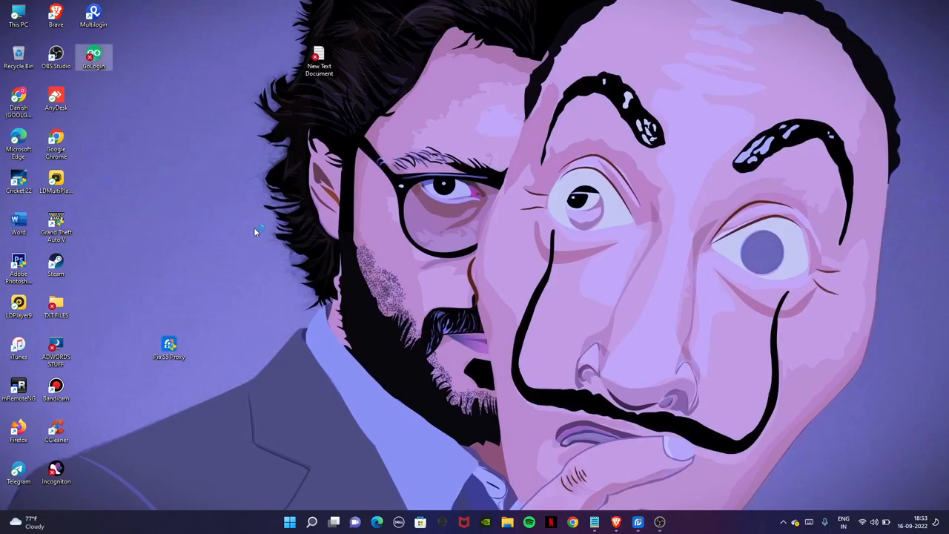
Reopen GoLogin from the desktop and select the tiny-tooth profile in the list
{"action": "double_click", "coordinate": [94, 58]}
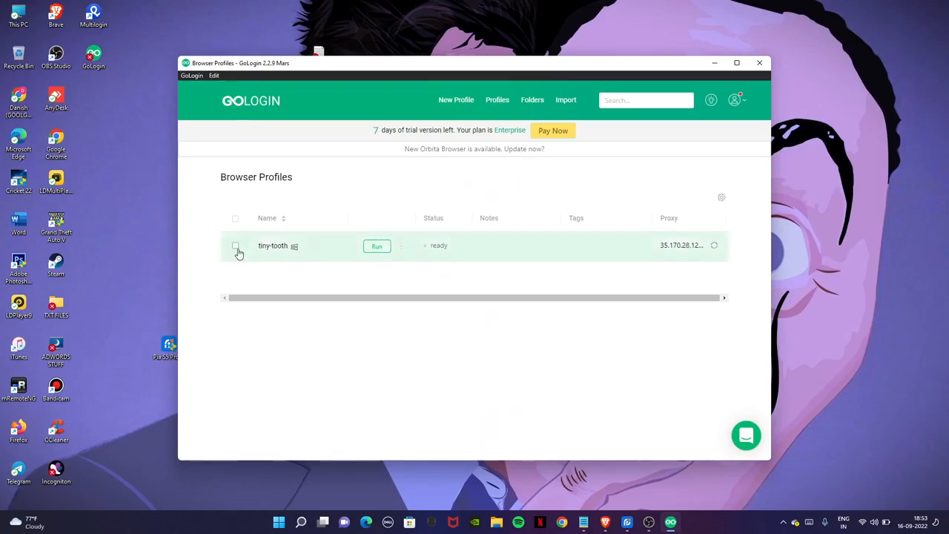
{"action": "left_click", "coordinate": [234, 246]}
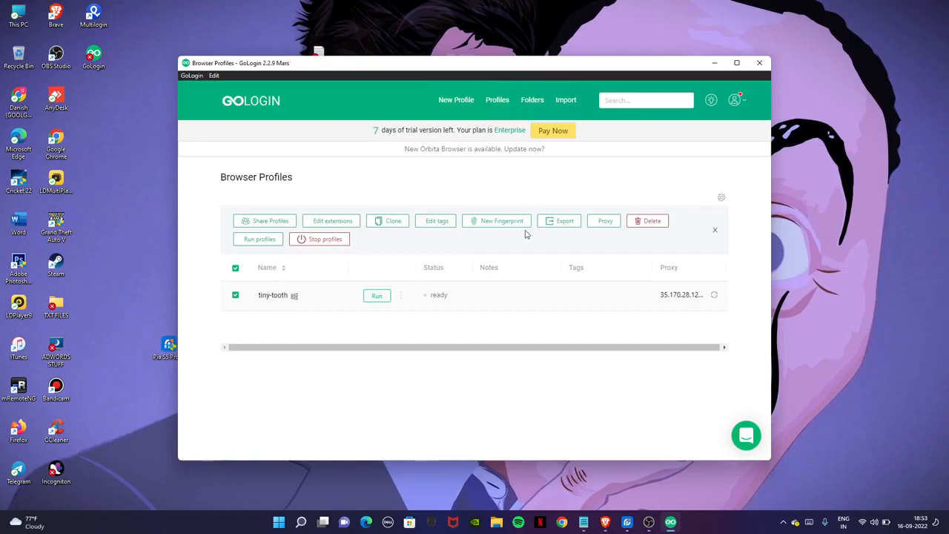
{"action": "mouse_move", "coordinate": [299, 244]}
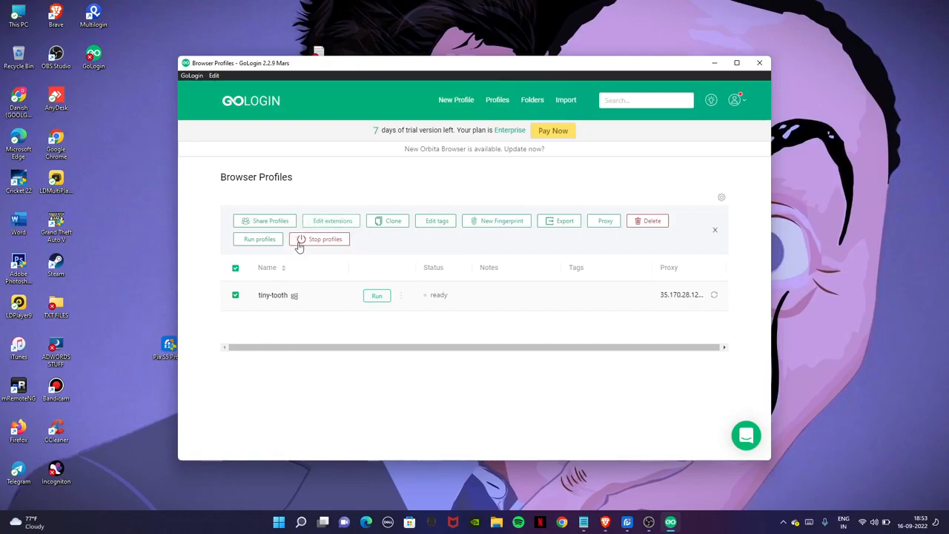
{"action": "mouse_move", "coordinate": [654, 249]}
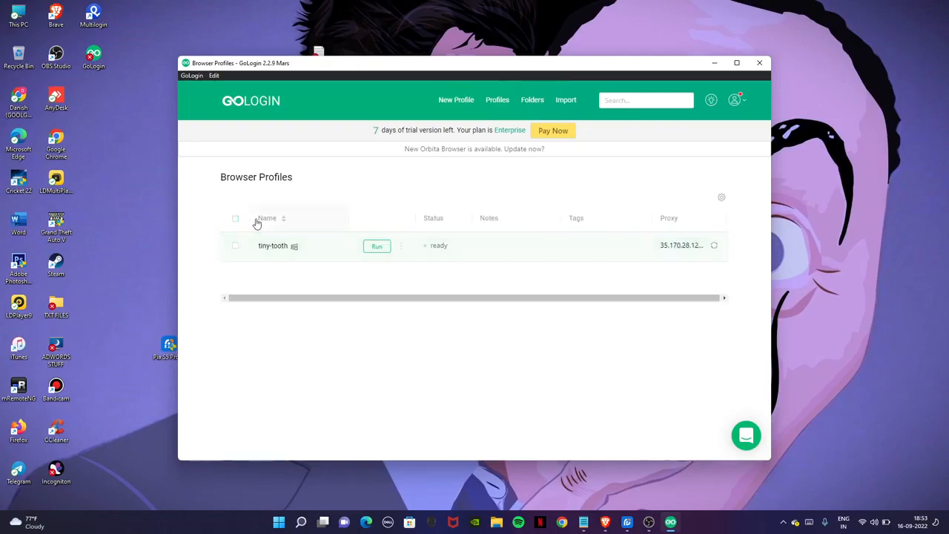
{"action": "mouse_move", "coordinate": [614, 139]}
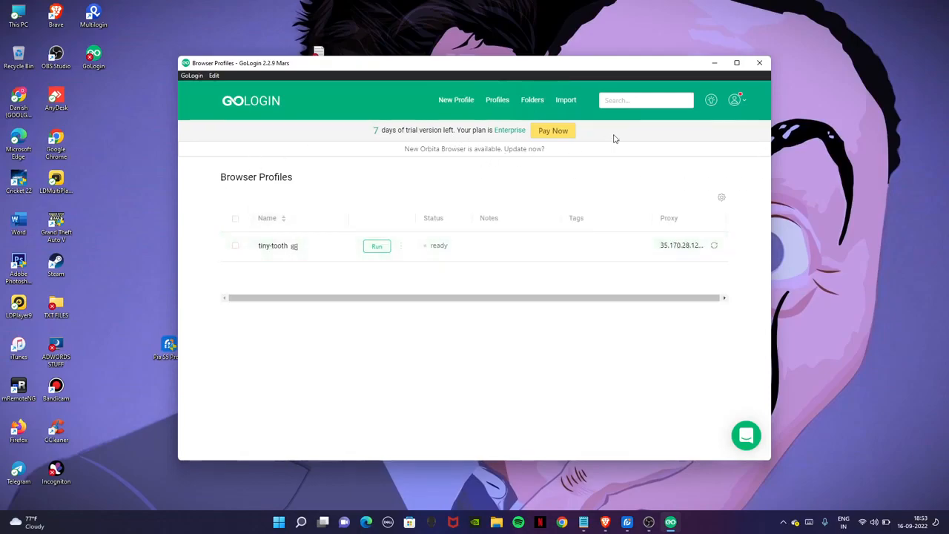
Create a new browser profile and name it 'the professor'
{"action": "left_click", "coordinate": [457, 100]}
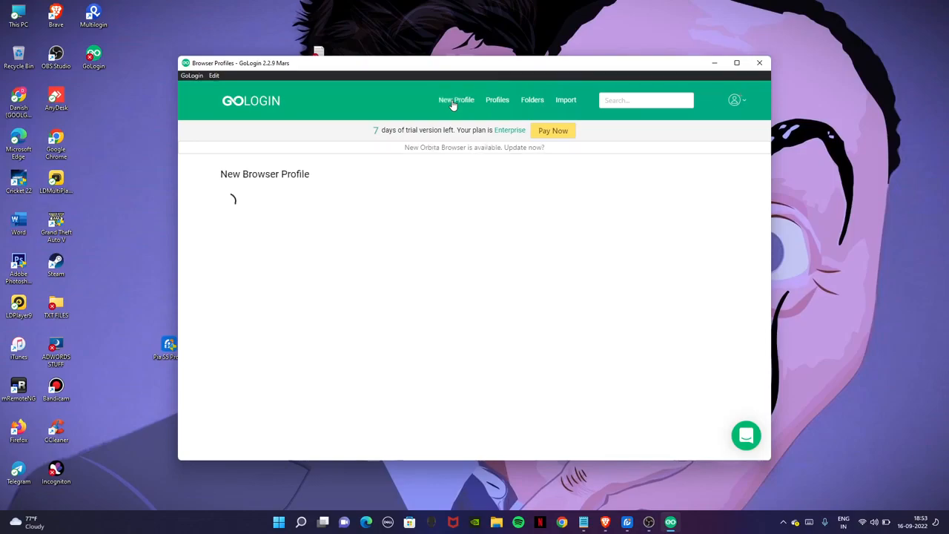
{"action": "left_click", "coordinate": [457, 100]}
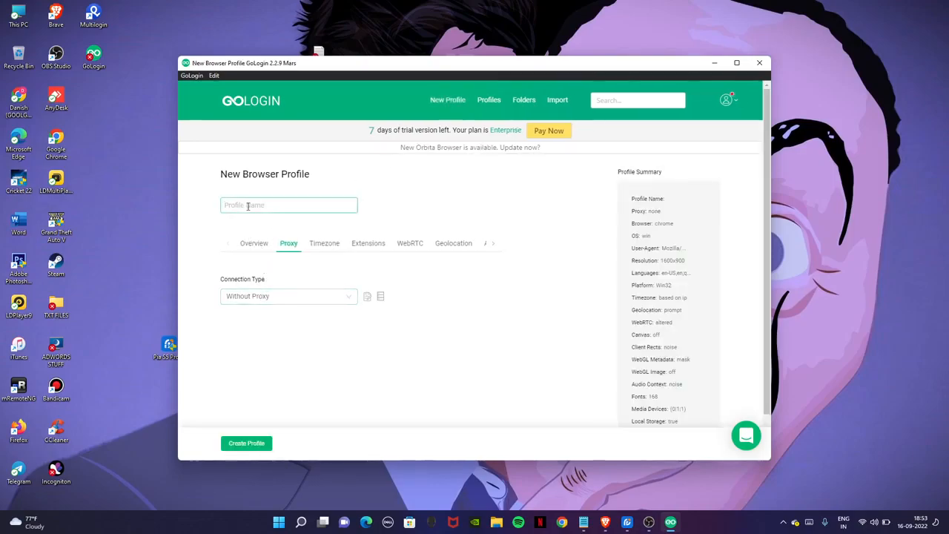
{"action": "type", "text": "the"}
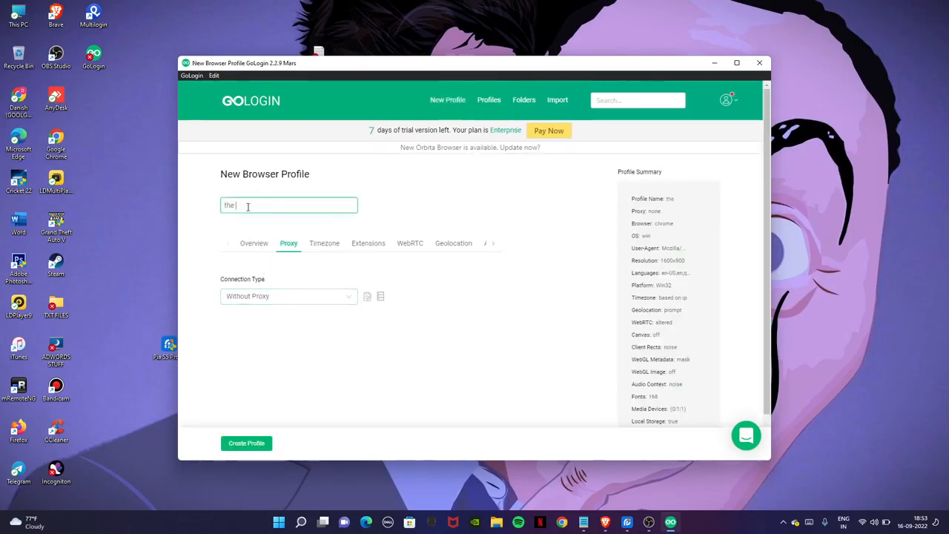
{"action": "type", "text": "prpfe"}
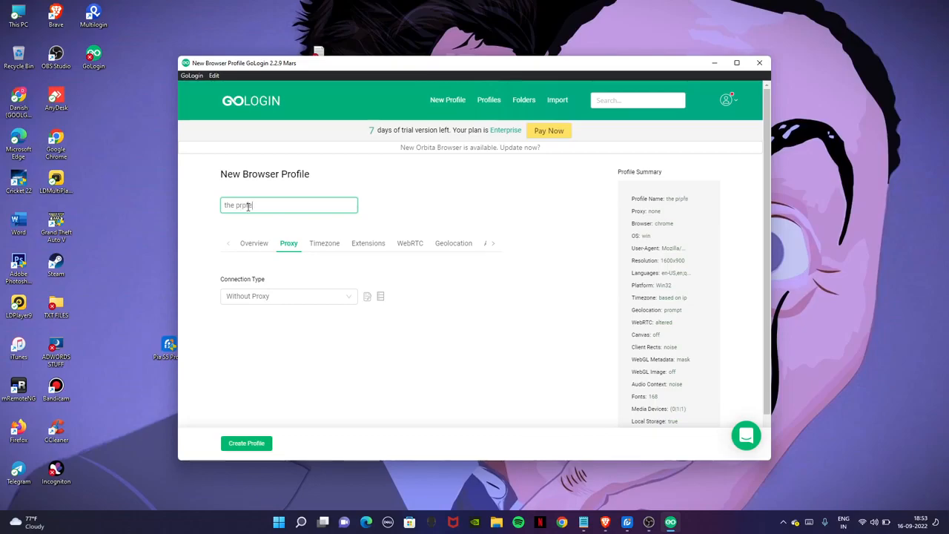
{"action": "type", "text": "ssor"}
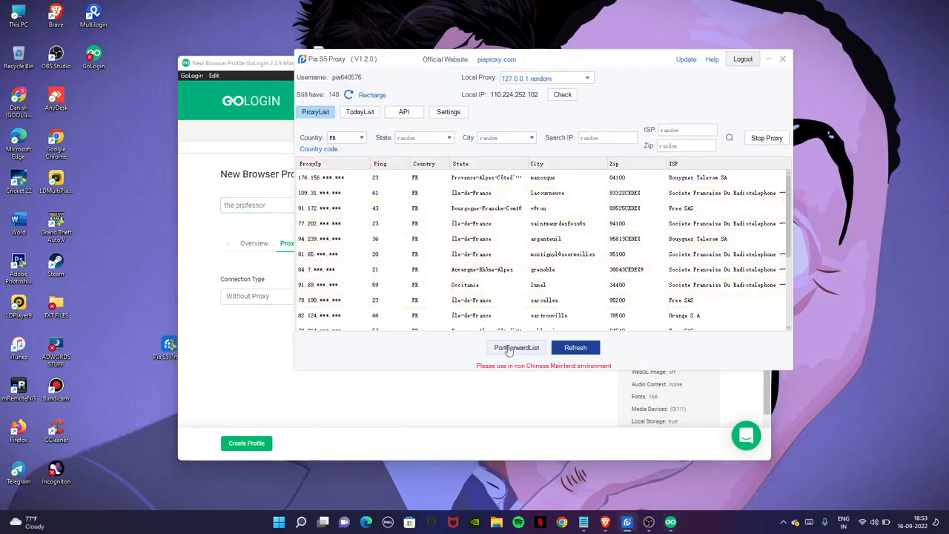
{"action": "left_click", "coordinate": [517, 347]}
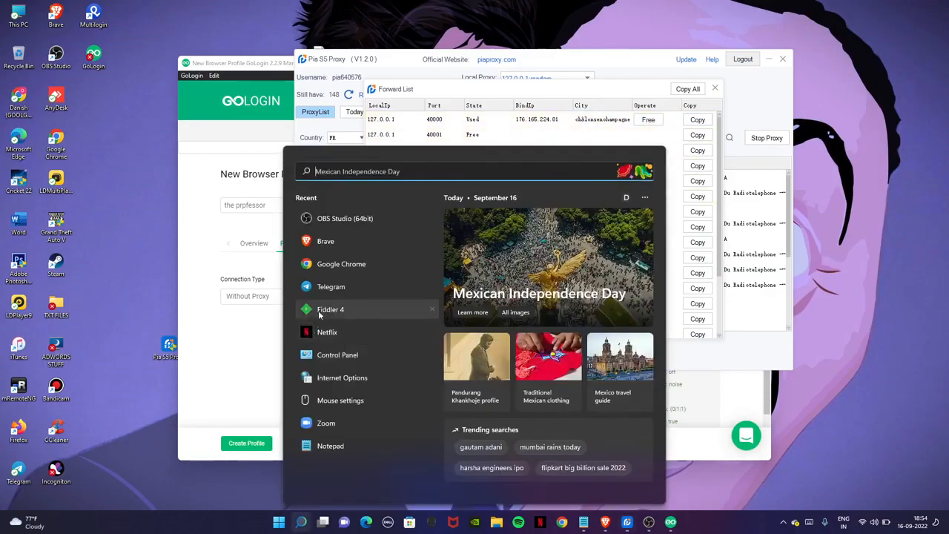
{"action": "left_click", "coordinate": [329, 445]}
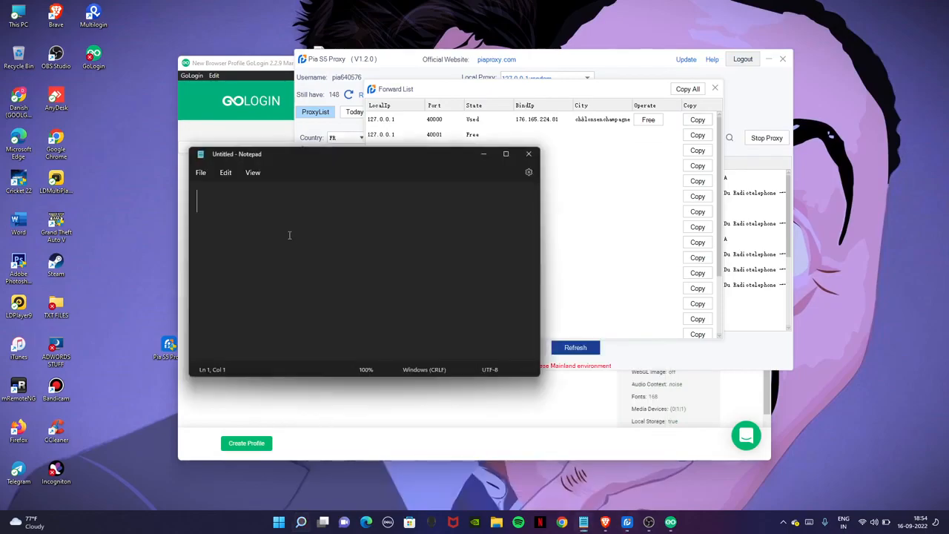
{"action": "type", "text": ":40000--------------176.165.224.81(FR châlonsenchampagne)"}
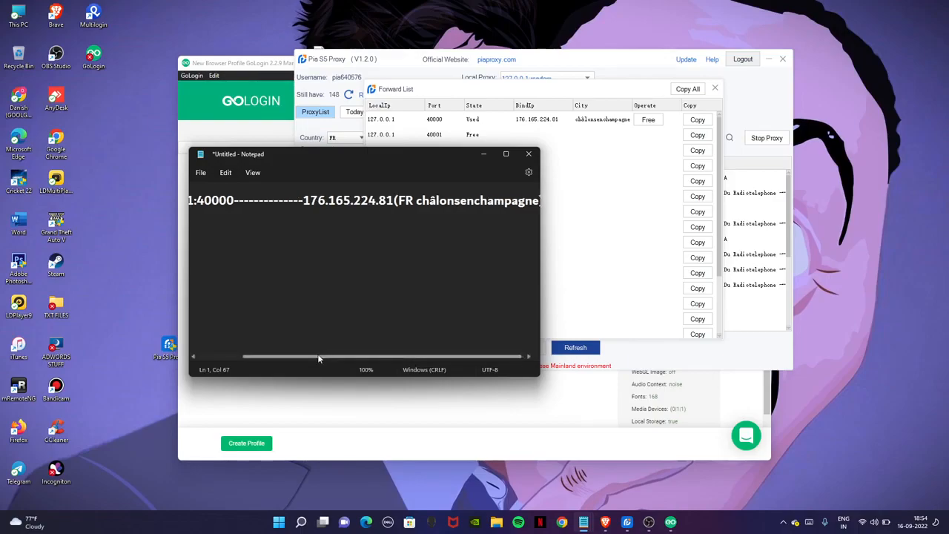
{"action": "double_click", "coordinate": [223, 200]}
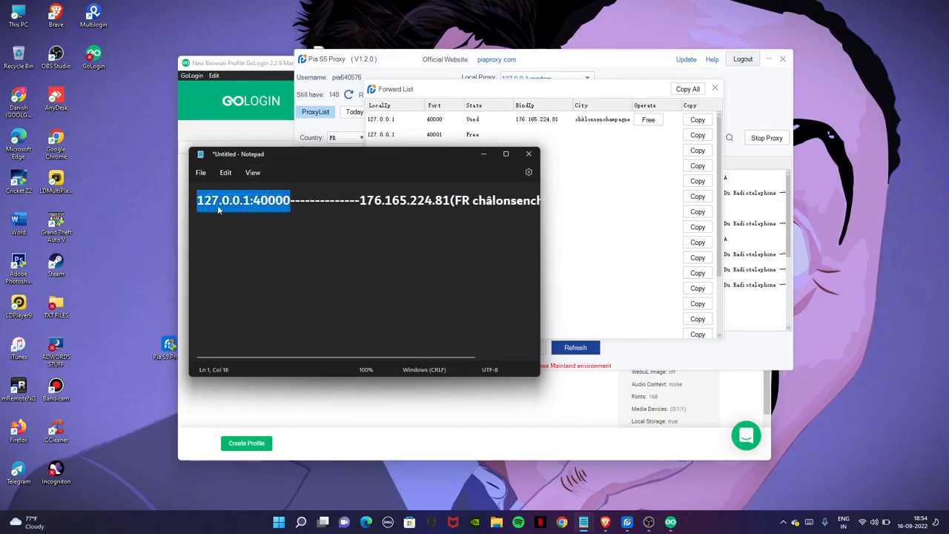
{"action": "mouse_move", "coordinate": [472, 164]}
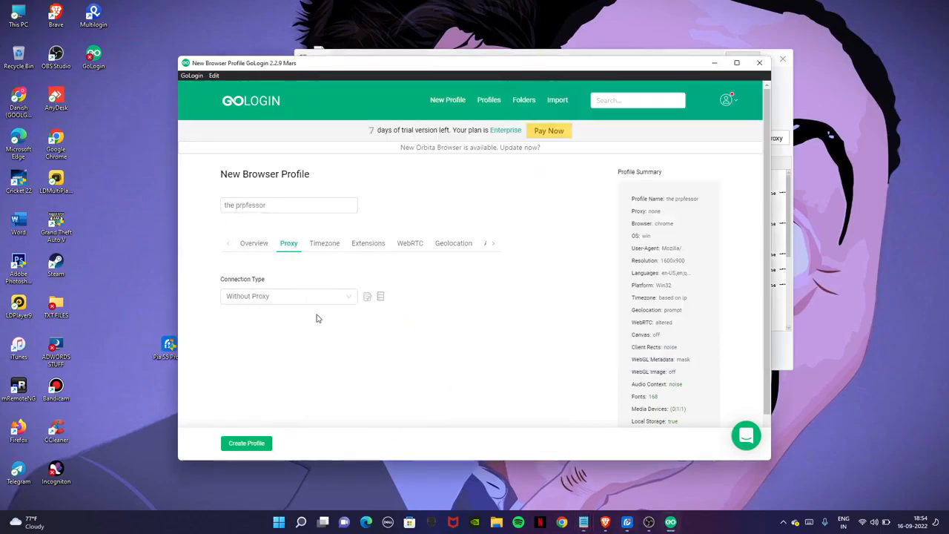
Set the profile's connection to Socks 5 Proxy with host 127.0.0.1 and port 40000
{"action": "left_click", "coordinate": [288, 297]}
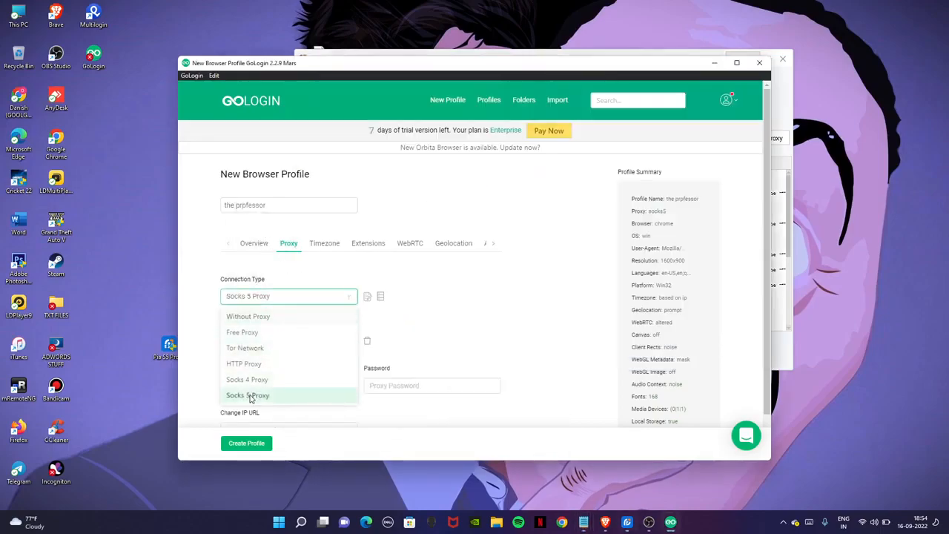
{"action": "left_click", "coordinate": [246, 394]}
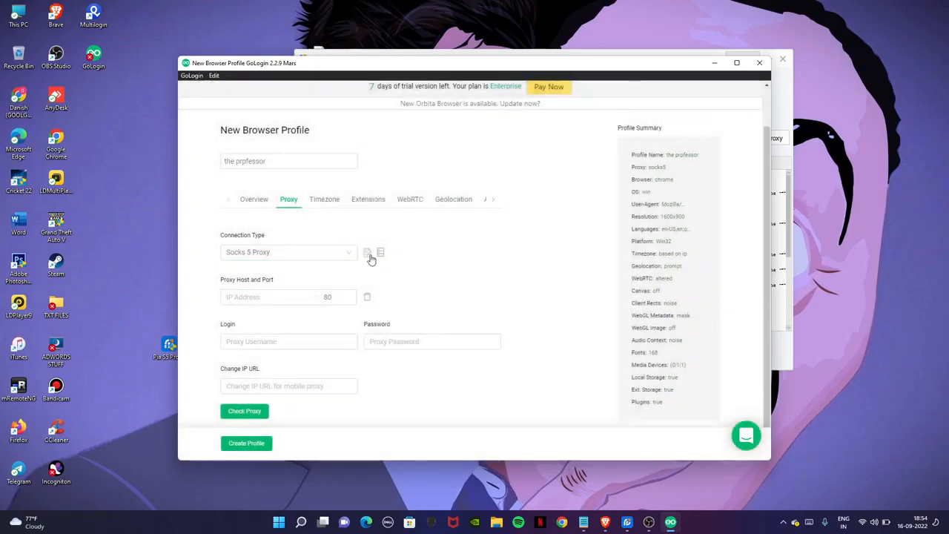
{"action": "left_click", "coordinate": [289, 253]}
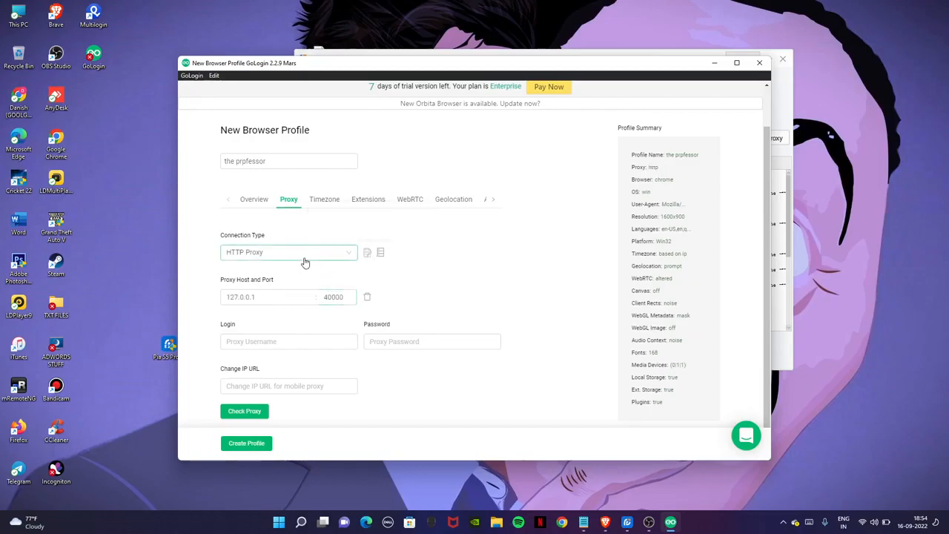
{"action": "left_click", "coordinate": [288, 253]}
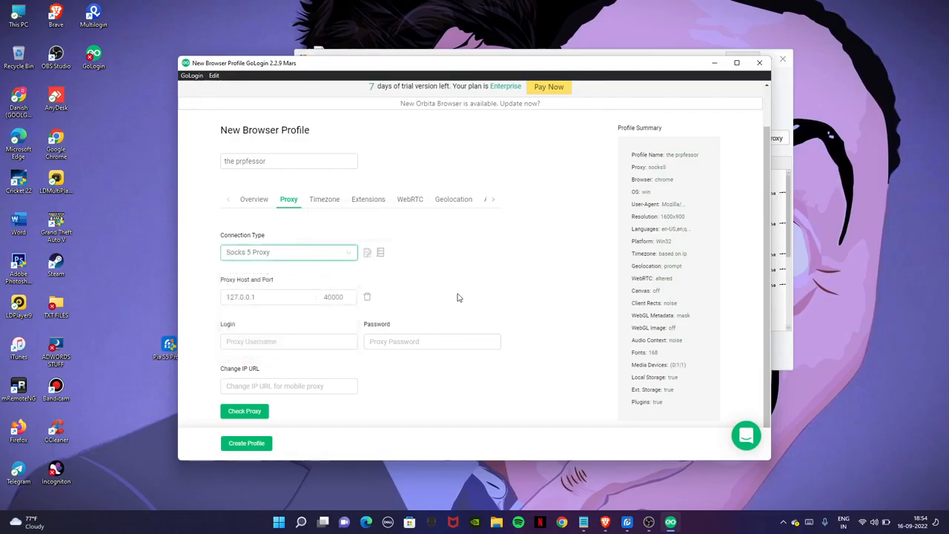
{"action": "left_click", "coordinate": [287, 386]}
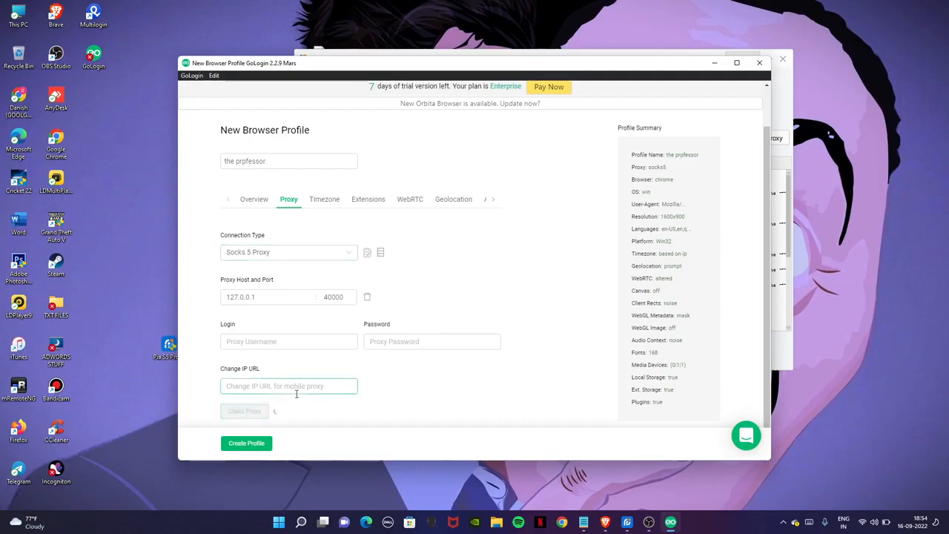
Check the proxy, confirming Success with a French IP in Paris timezone
{"action": "left_click", "coordinate": [243, 411]}
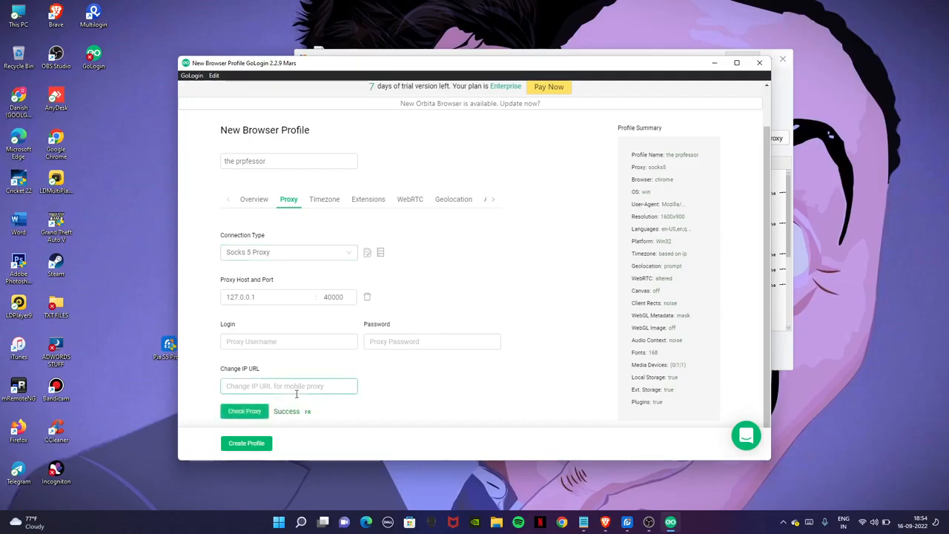
{"action": "left_click", "coordinate": [243, 411]}
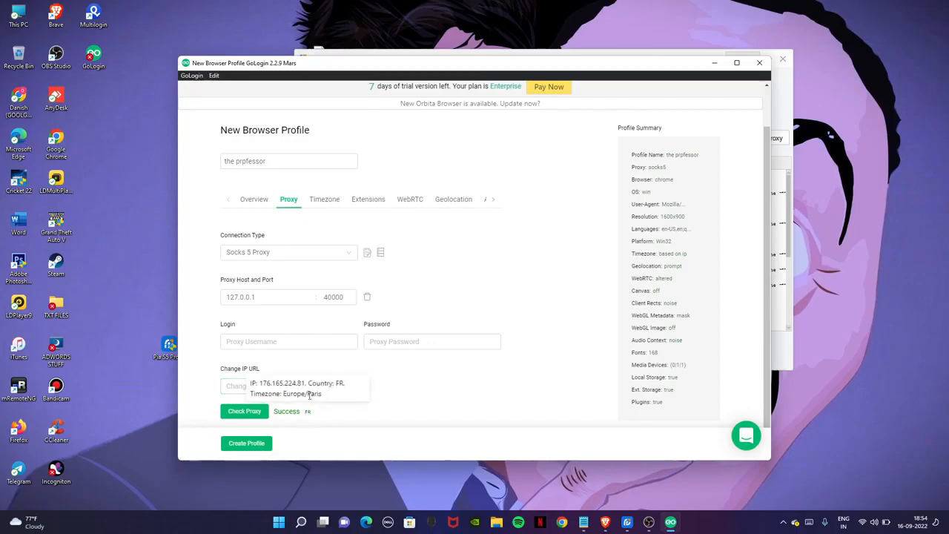
{"action": "left_click", "coordinate": [323, 198]}
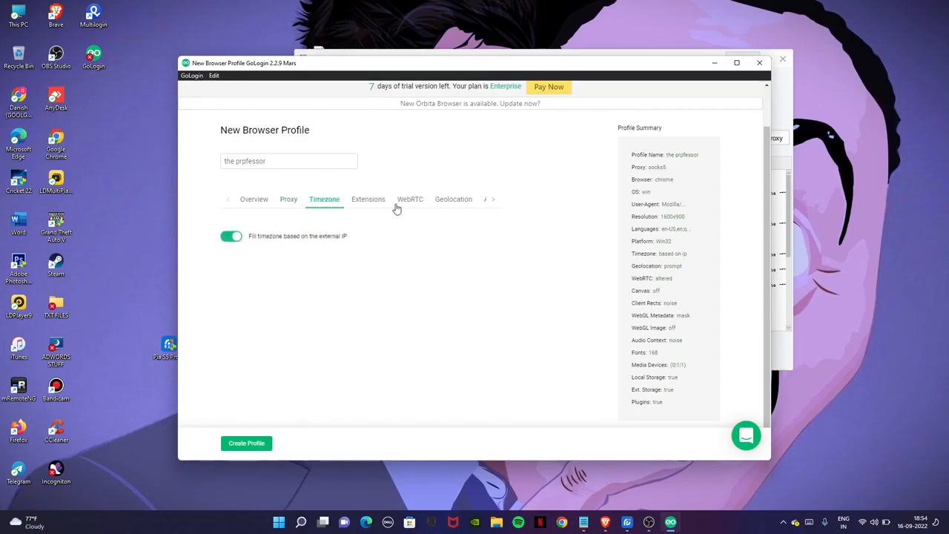
Create the professor profile and run it from the profile list
{"action": "left_click", "coordinate": [368, 199]}
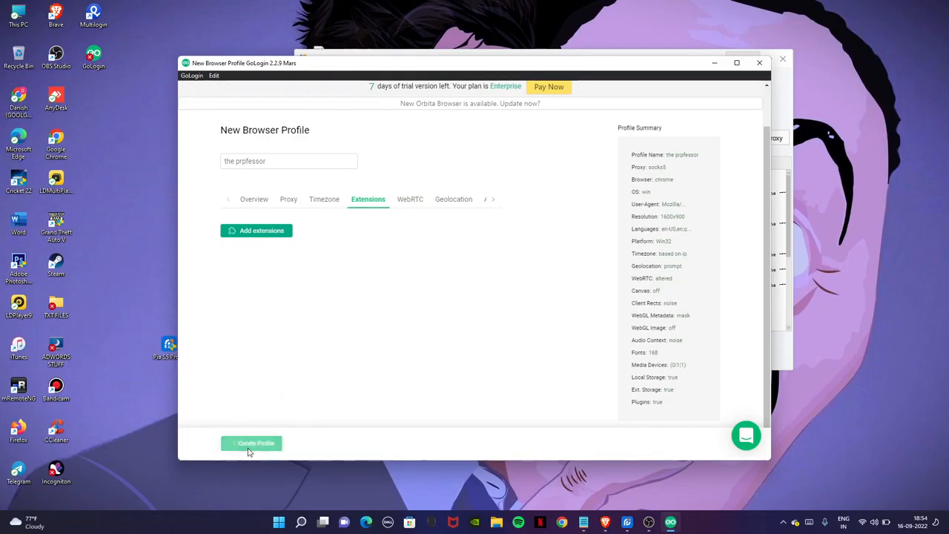
{"action": "left_click", "coordinate": [252, 443]}
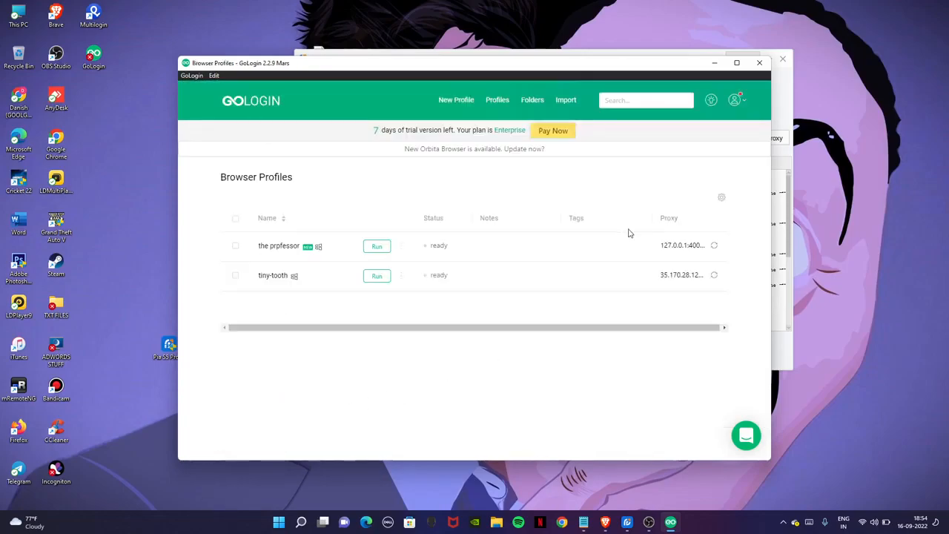
{"action": "left_click", "coordinate": [376, 246]}
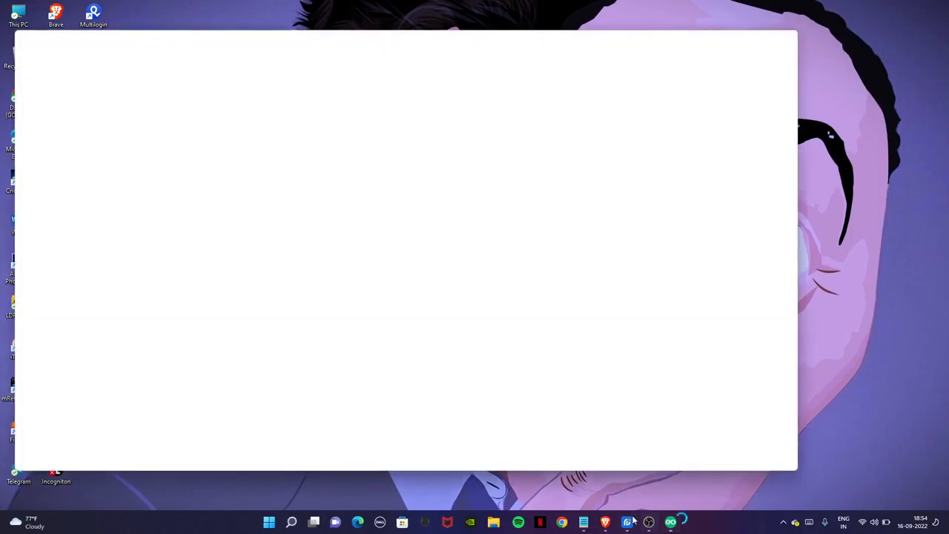
Restore the professor's Orbita window in front of the PIA S5 Proxy list
{"action": "left_click", "coordinate": [617, 522]}
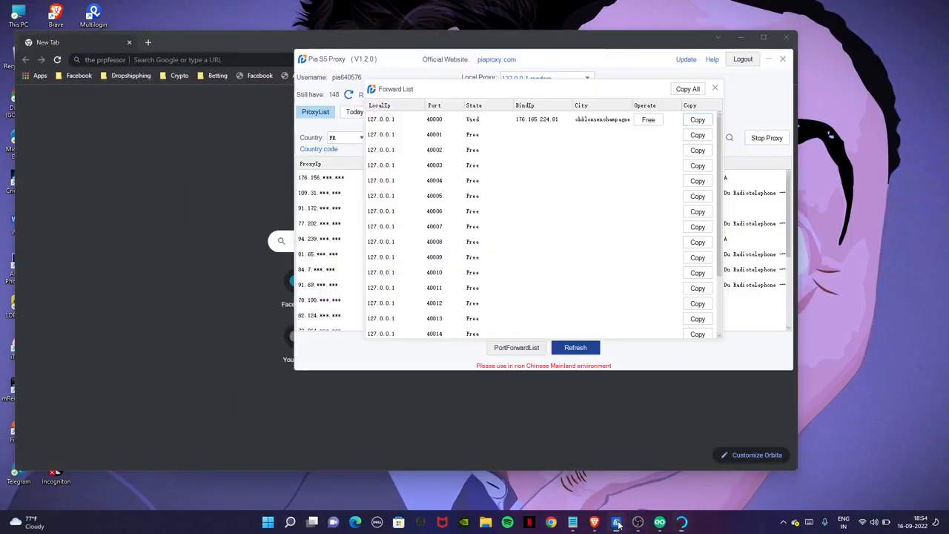
{"action": "mouse_move", "coordinate": [222, 133]}
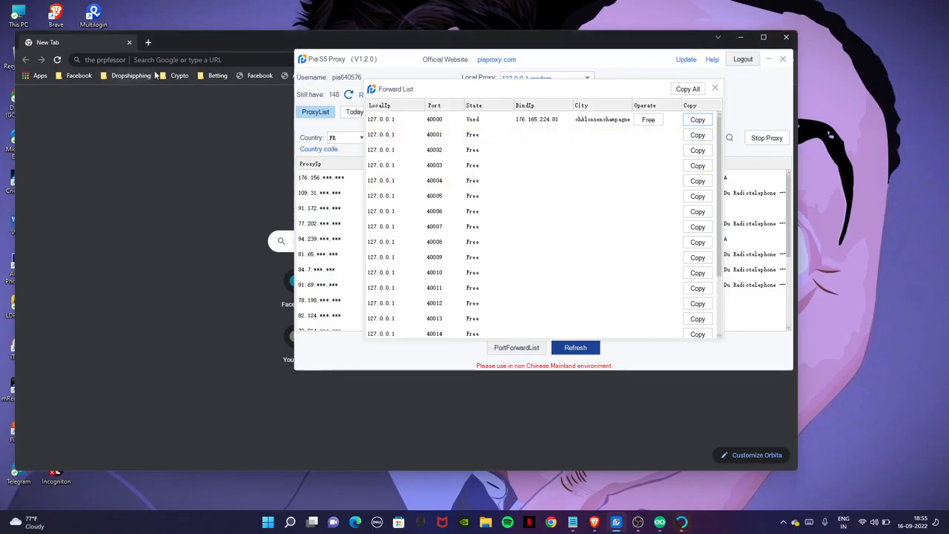
{"action": "mouse_move", "coordinate": [605, 516]}
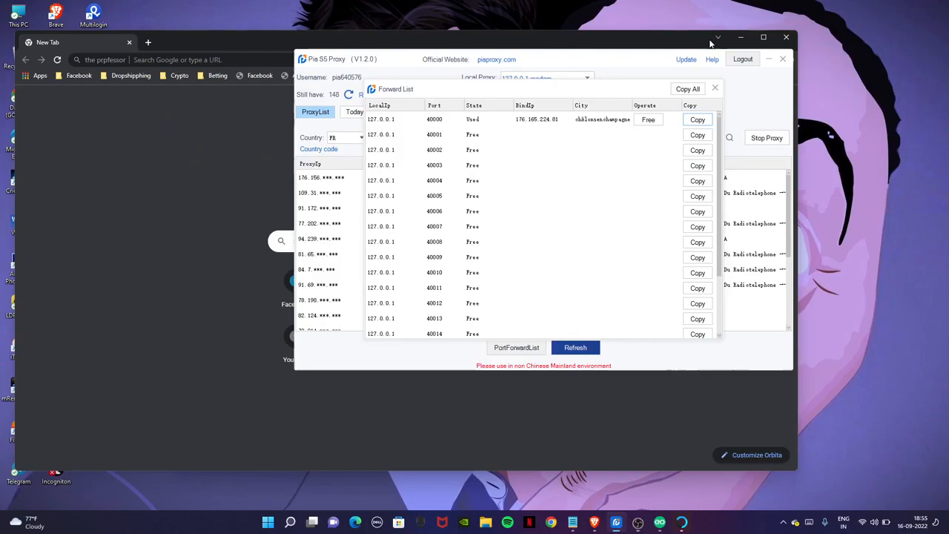
{"action": "mouse_move", "coordinate": [768, 63]}
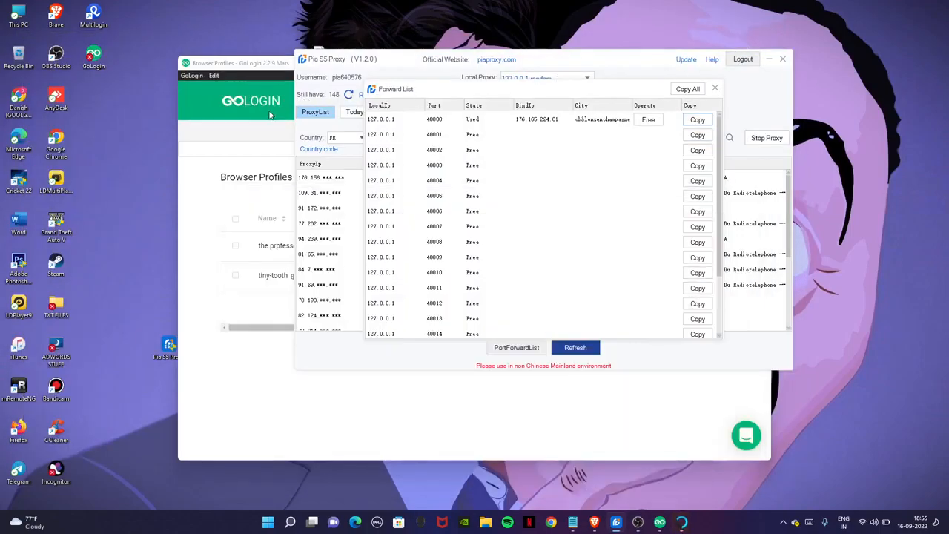
{"action": "left_click", "coordinate": [715, 89]}
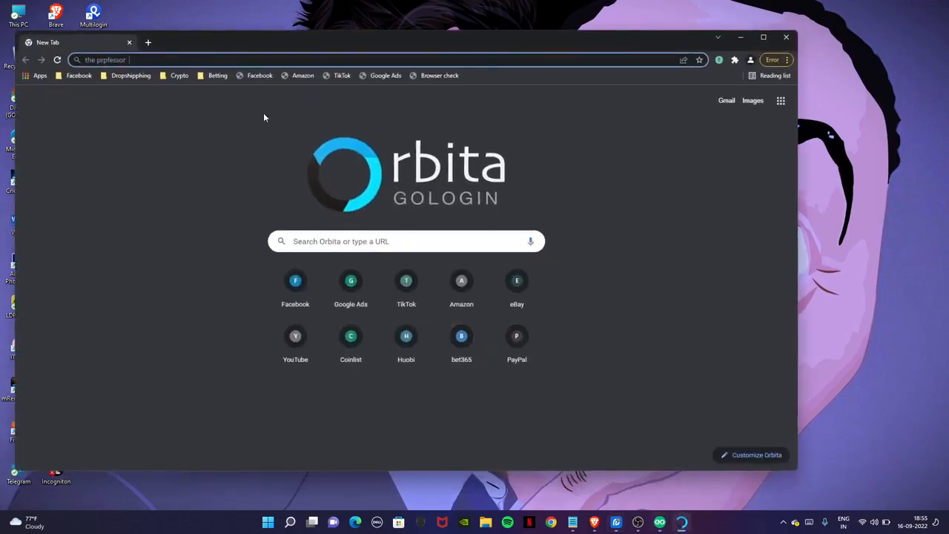
Search 'whoer', dismiss Google's cookie notice and go to Whoer.net showing IP 176.165.224.81
{"action": "type", "text": "whoer"}
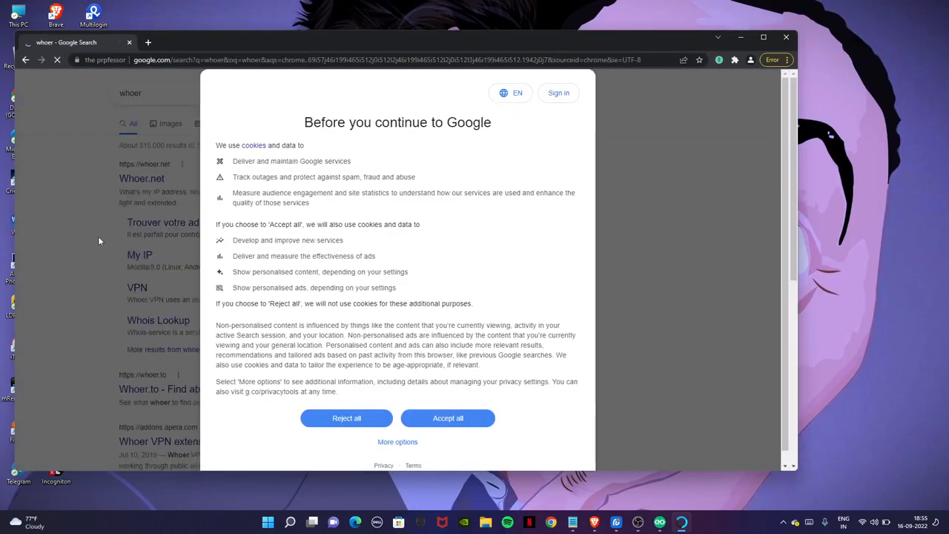
{"action": "left_click", "coordinate": [448, 418]}
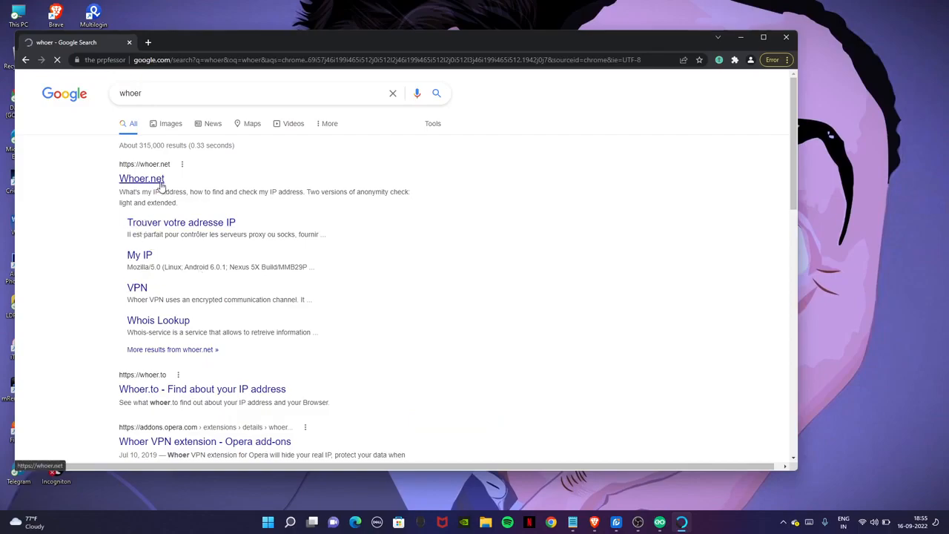
{"action": "left_click", "coordinate": [181, 223]}
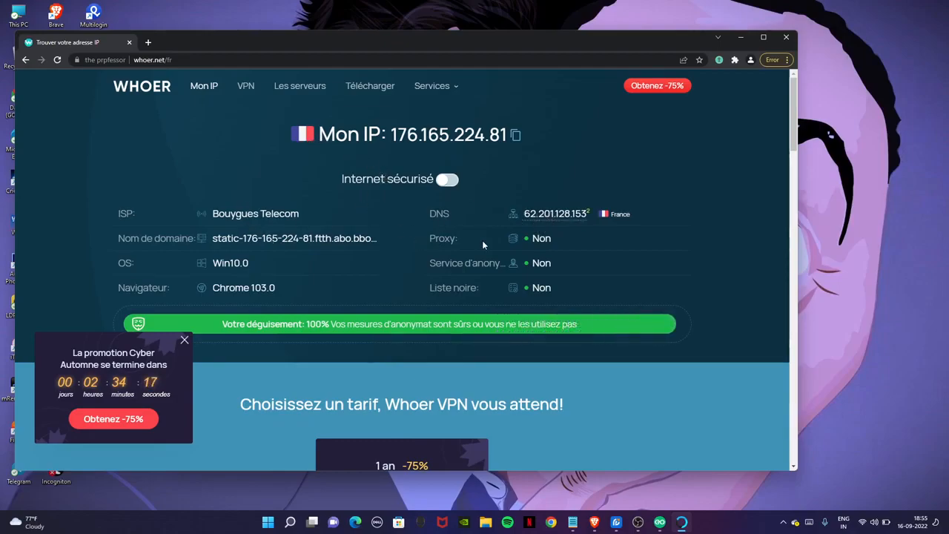
Scroll Whoer.net's details (Europe/Paris, Bouygues Telecom), then close Orbita back to the desktop
{"action": "scroll", "scroll_direction": "down", "scroll_amount": 3}
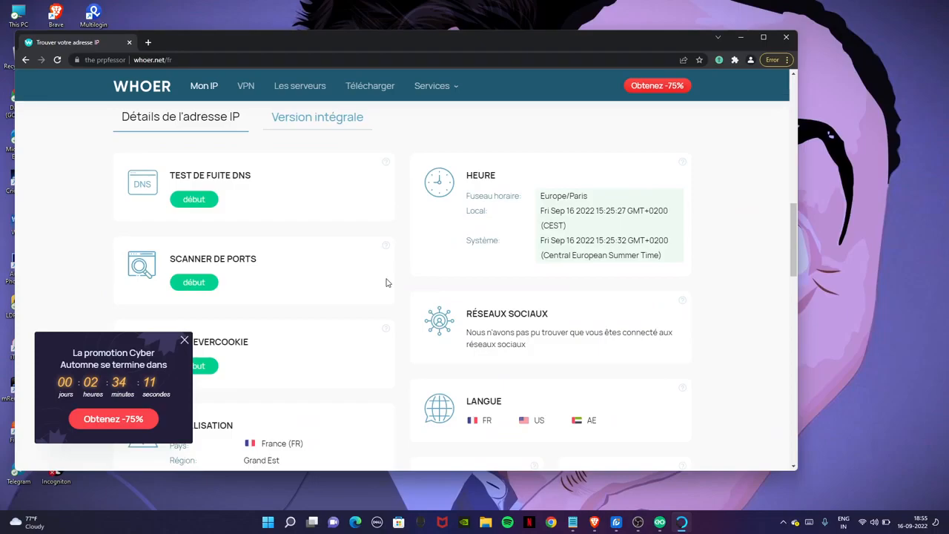
{"action": "scroll", "scroll_direction": "down", "scroll_amount": 3}
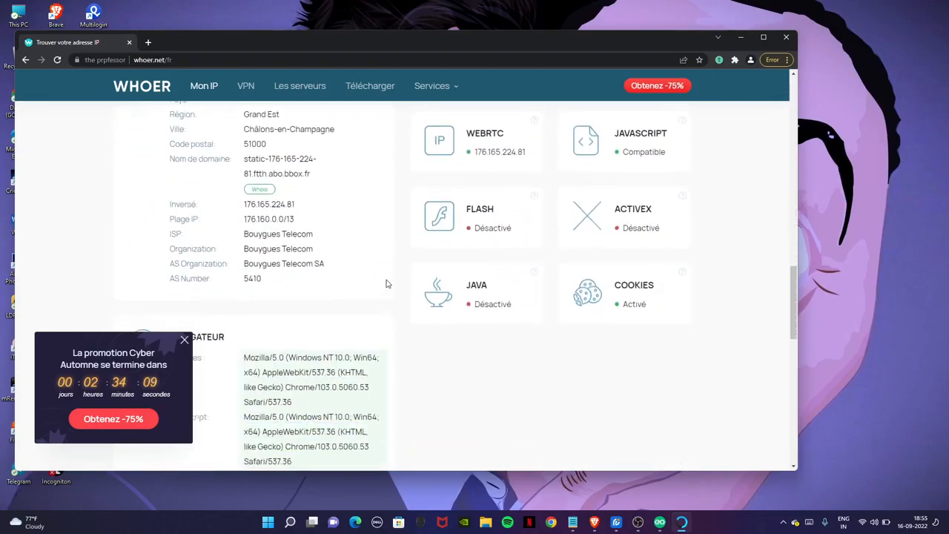
{"action": "scroll", "scroll_direction": "down", "scroll_amount": 3}
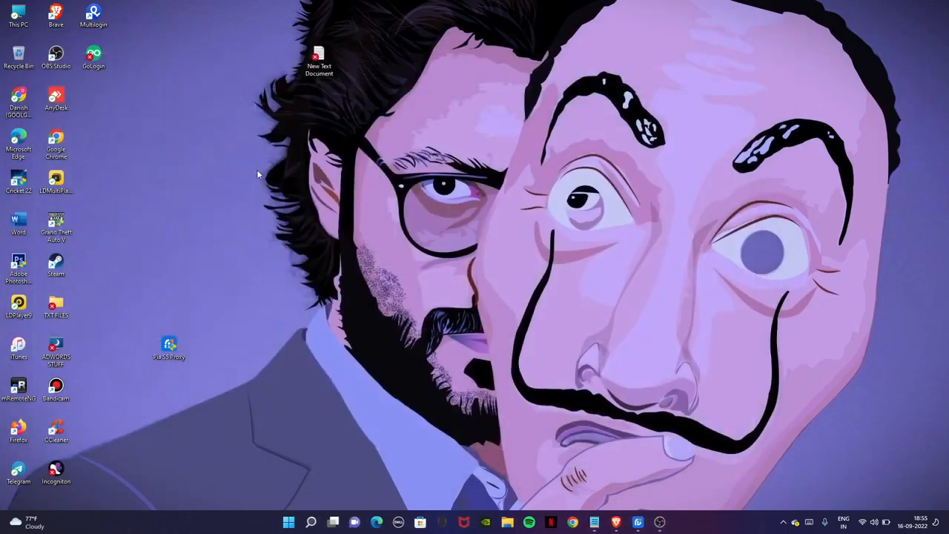
{"action": "right_click", "coordinate": [258, 175]}
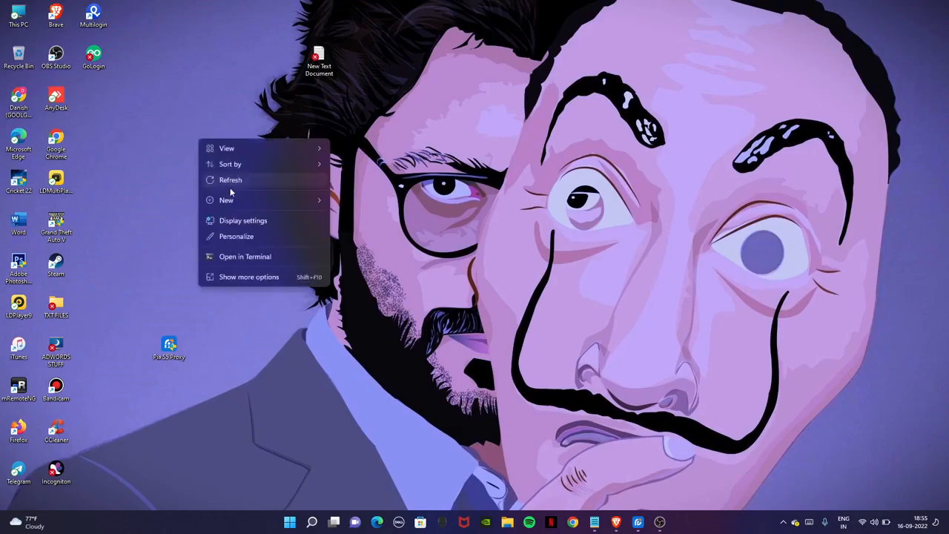